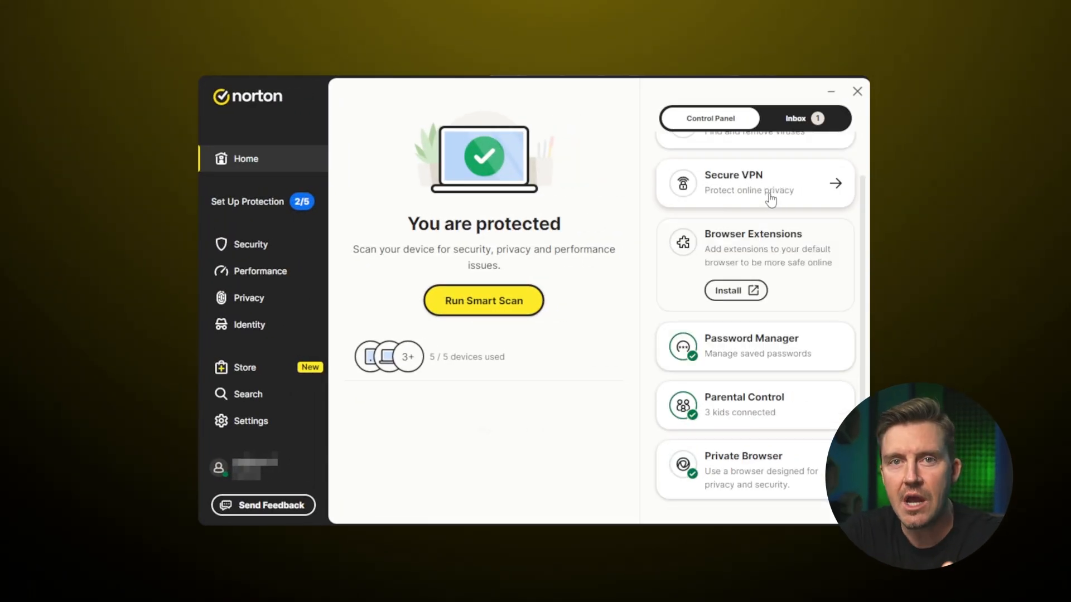
- Show the Scans list and start a Full Scan of the device
left_click(754, 133)
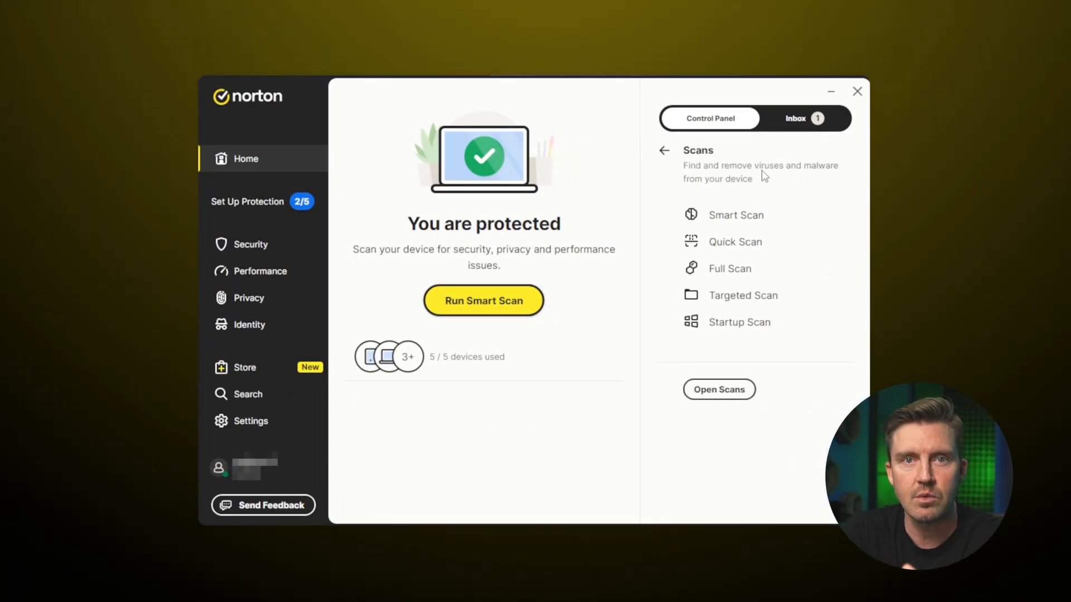
mouse_move(730, 269)
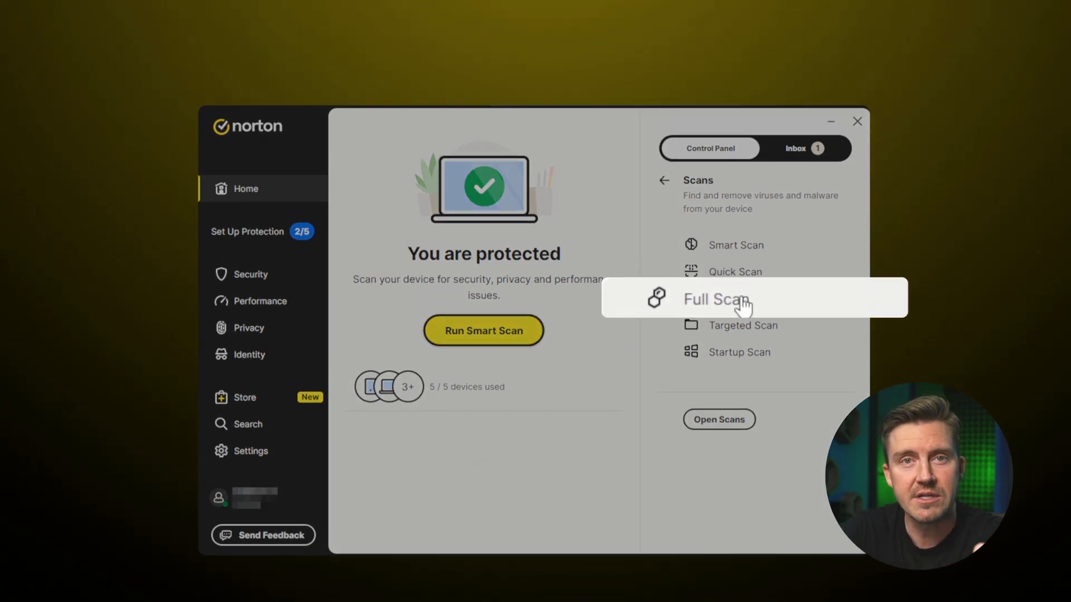
left_click(718, 299)
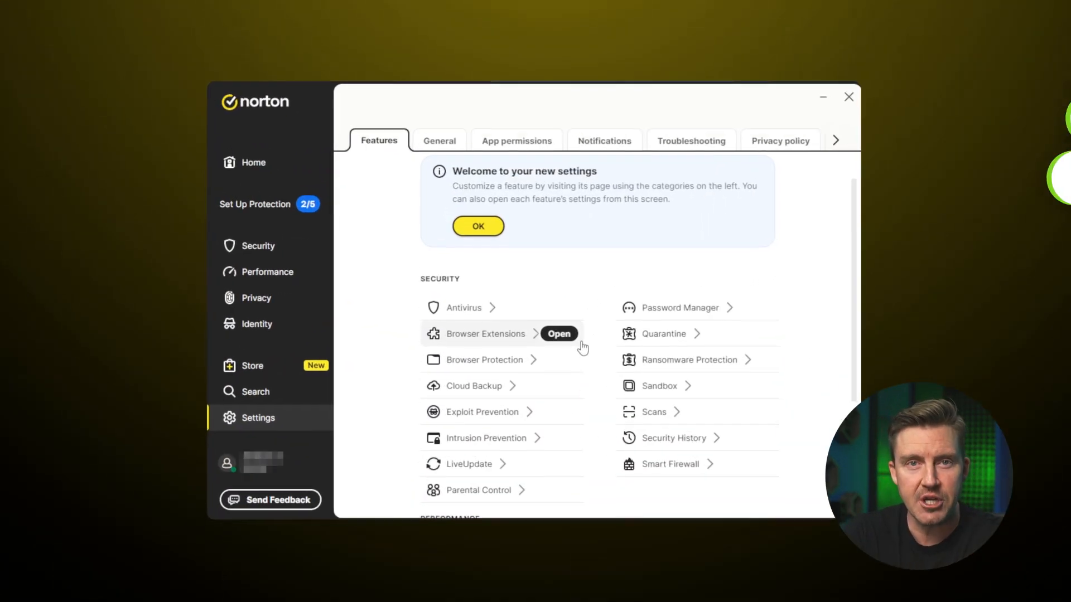
- Browse the Security and Performance overviews, then reach Smart Firewall from the Settings feature list
left_click(463, 308)
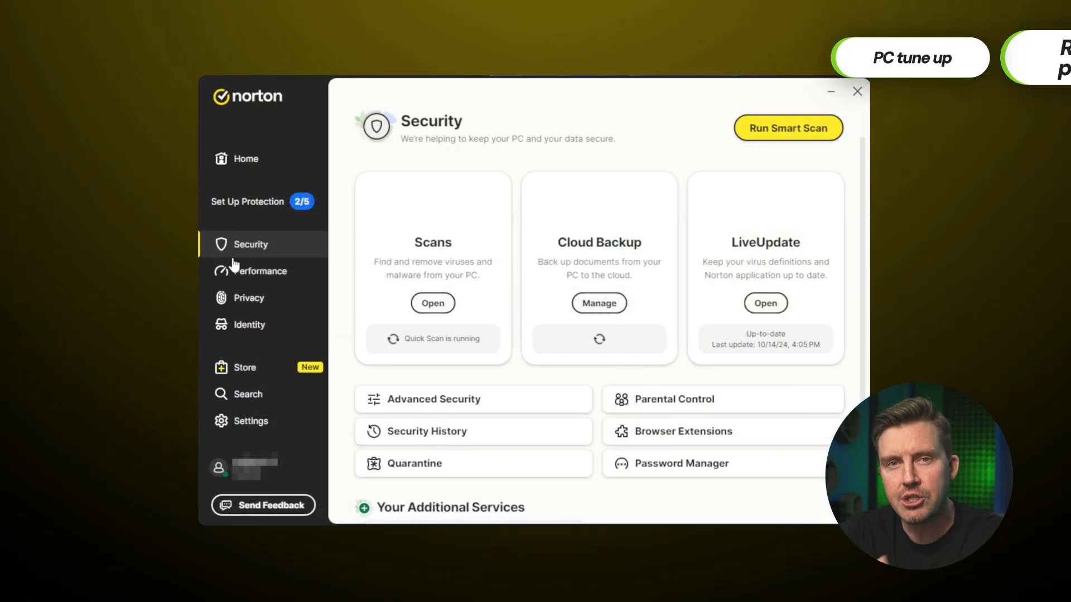
left_click(260, 271)
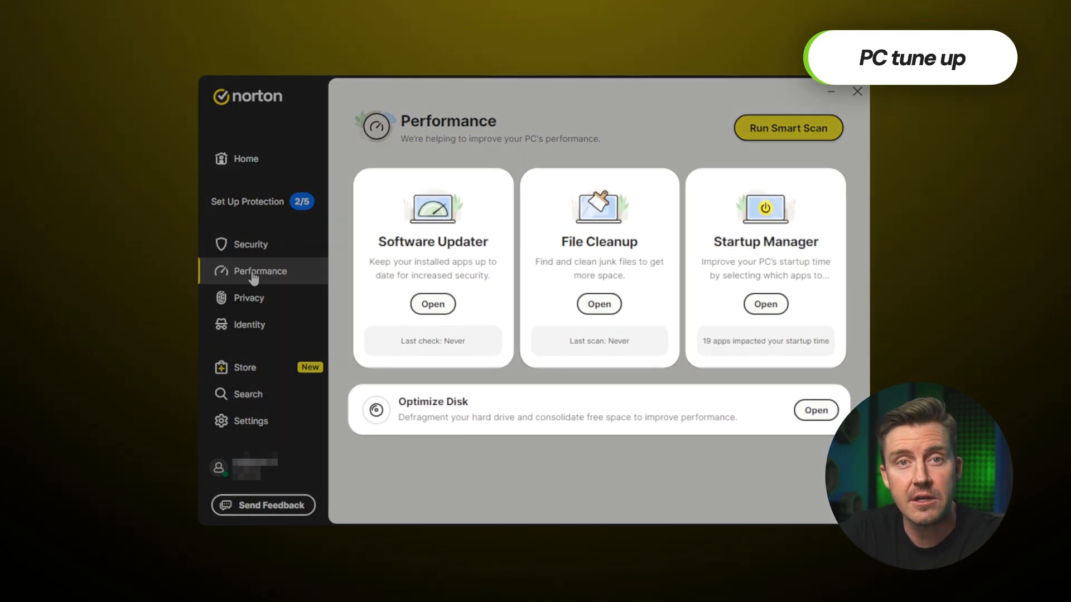
left_click(250, 421)
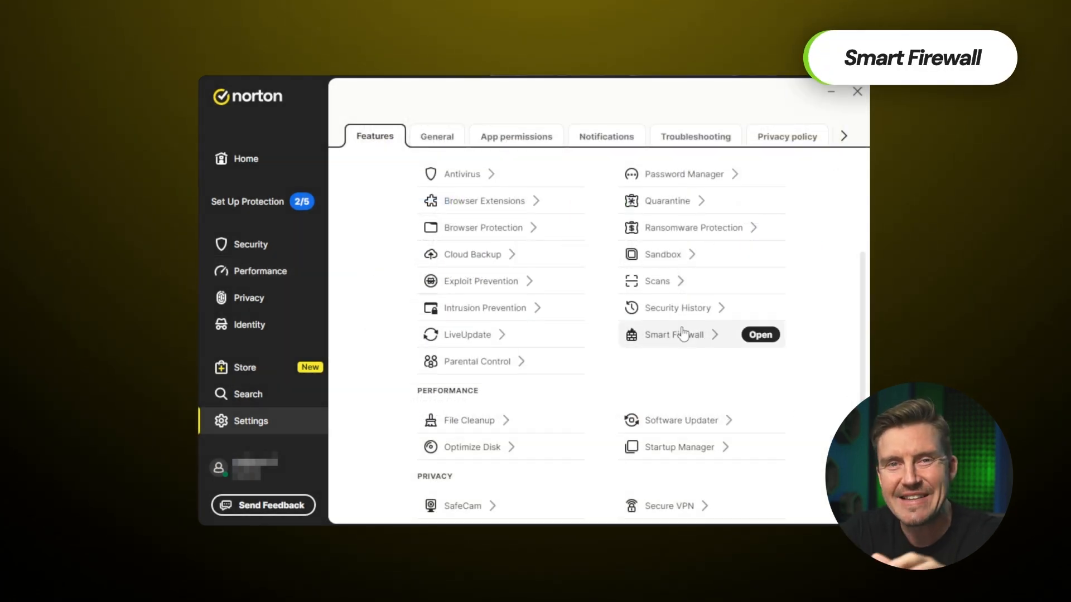
left_click(760, 335)
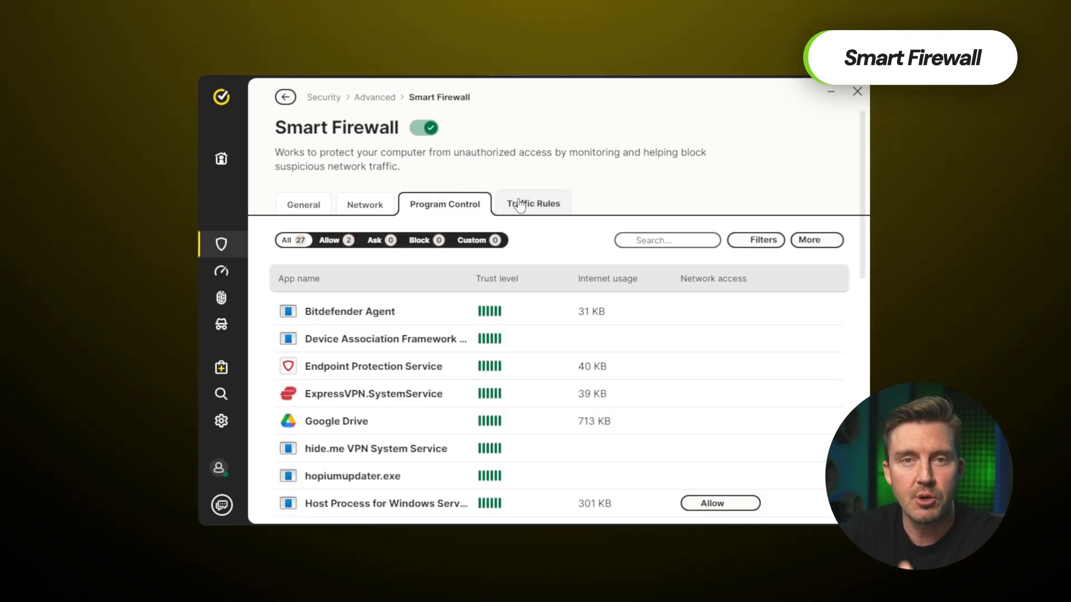
- Review the firewall's Traffic Rules, then launch Dark Web Monitoring from the Identity page
left_click(533, 203)
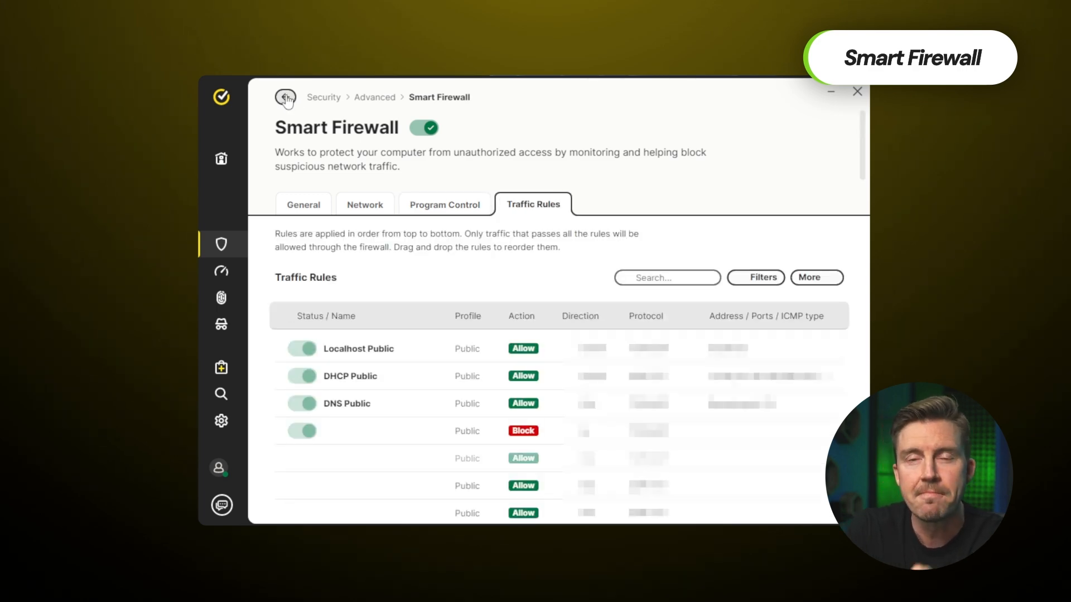
left_click(303, 204)
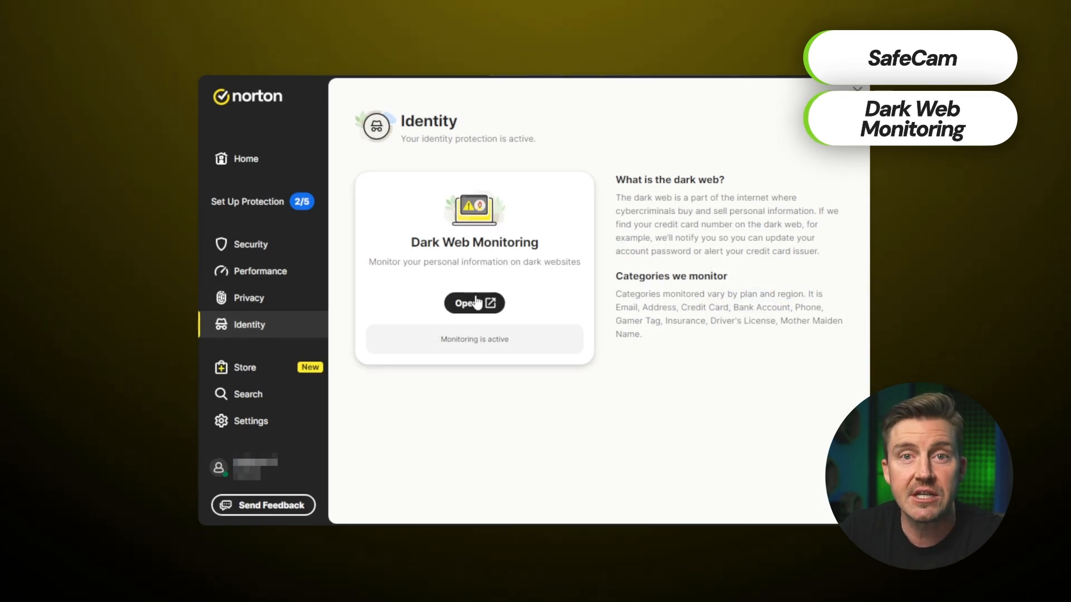
left_click(473, 302)
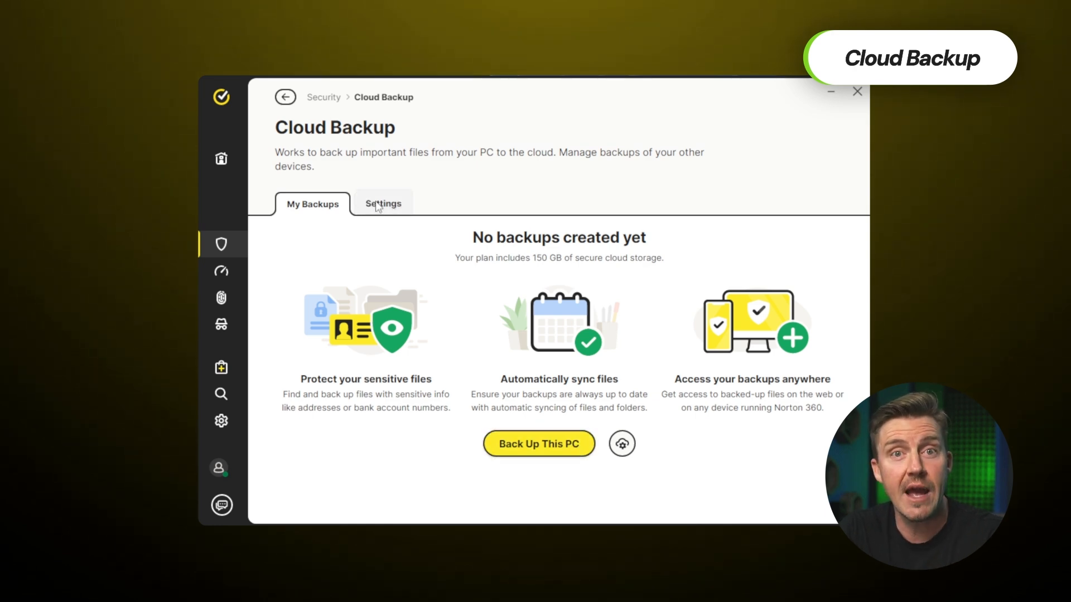
- View Cloud Backup settings, switch the Secure VPN on and launch the Password Manager vault
left_click(383, 203)
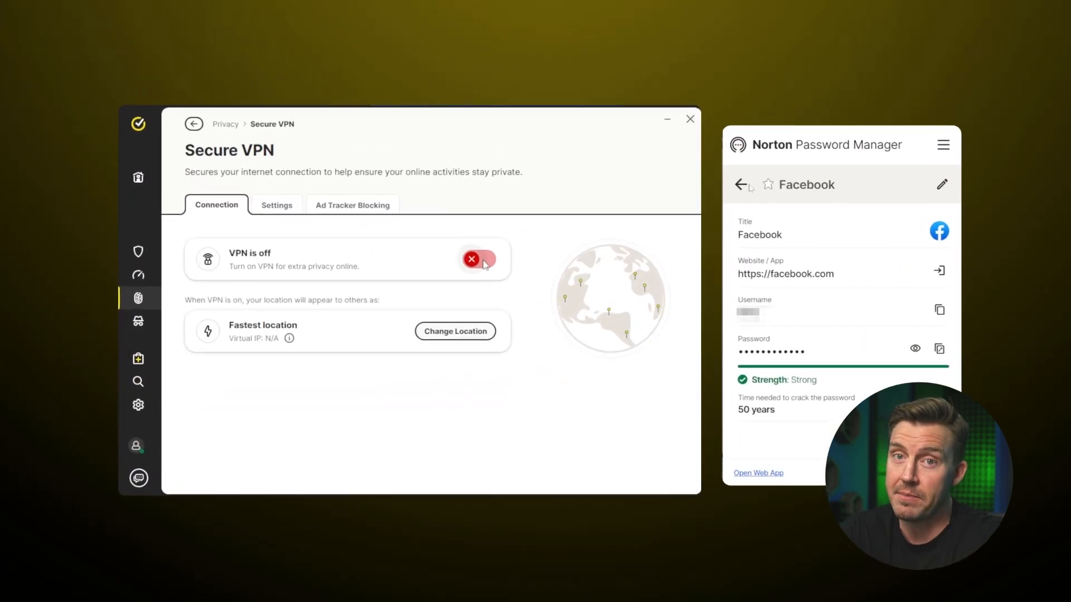
left_click(478, 258)
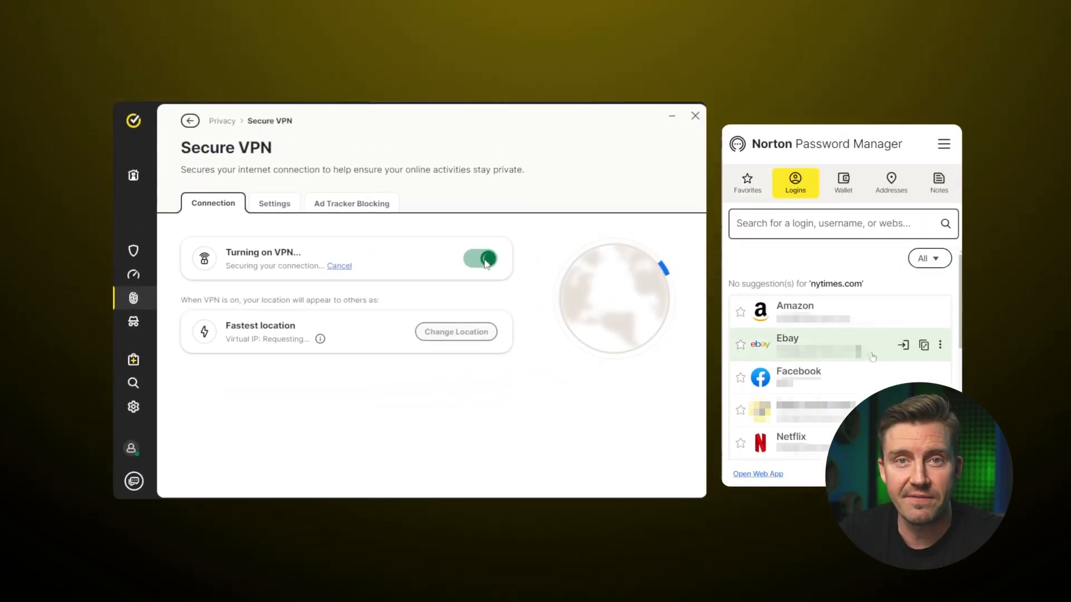
left_click(757, 473)
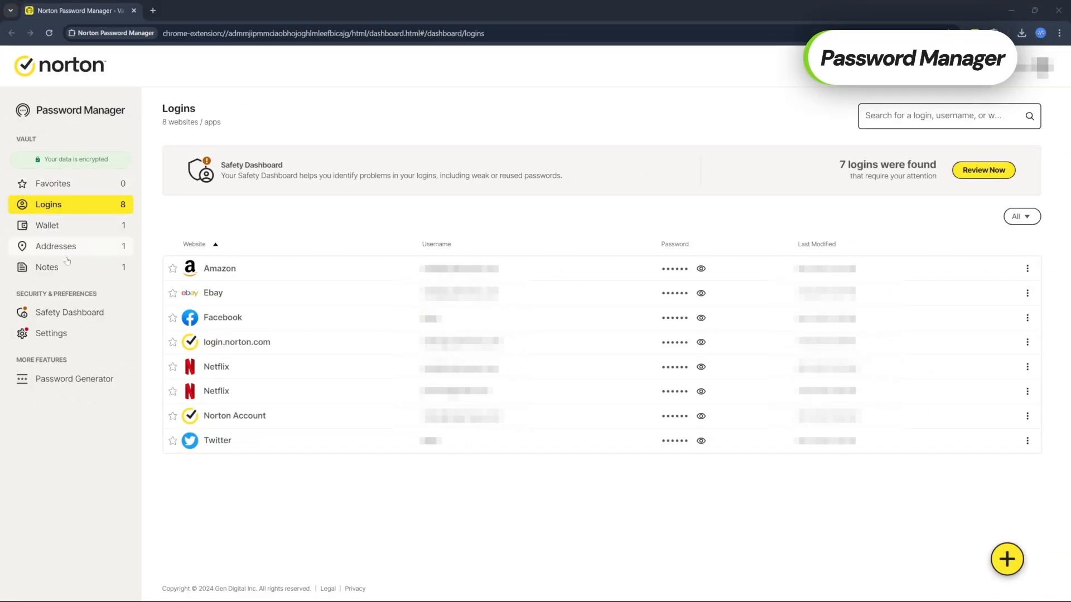
- Choose a sidebar category in the Password Manager vault of eight saved logins
left_click(984, 170)
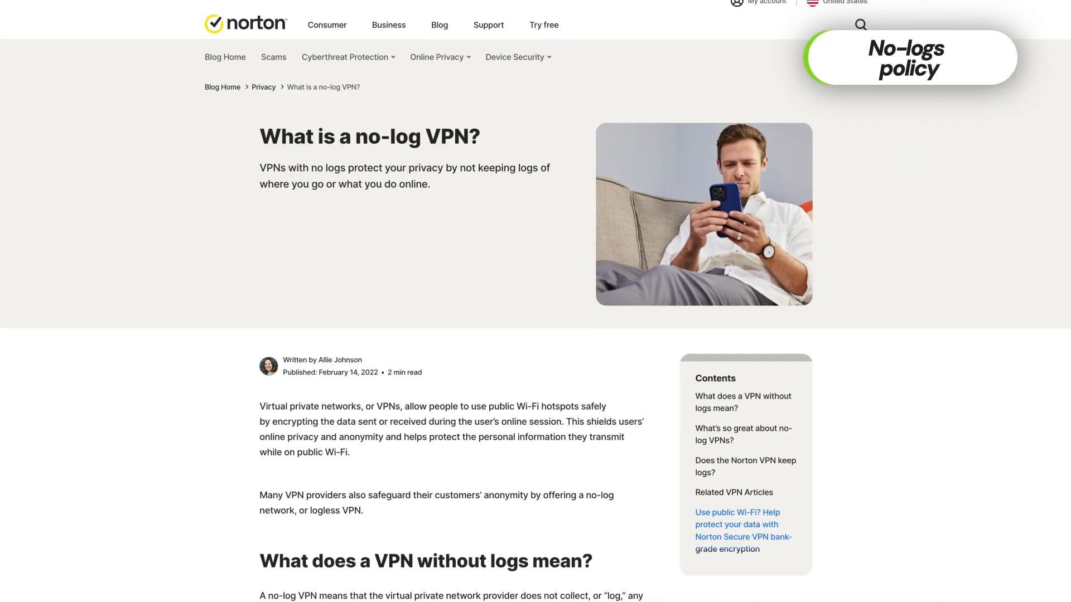
- Scroll the no-log VPN article down to 'Does the Norton VPN keep logs?'
scroll("down", 3)
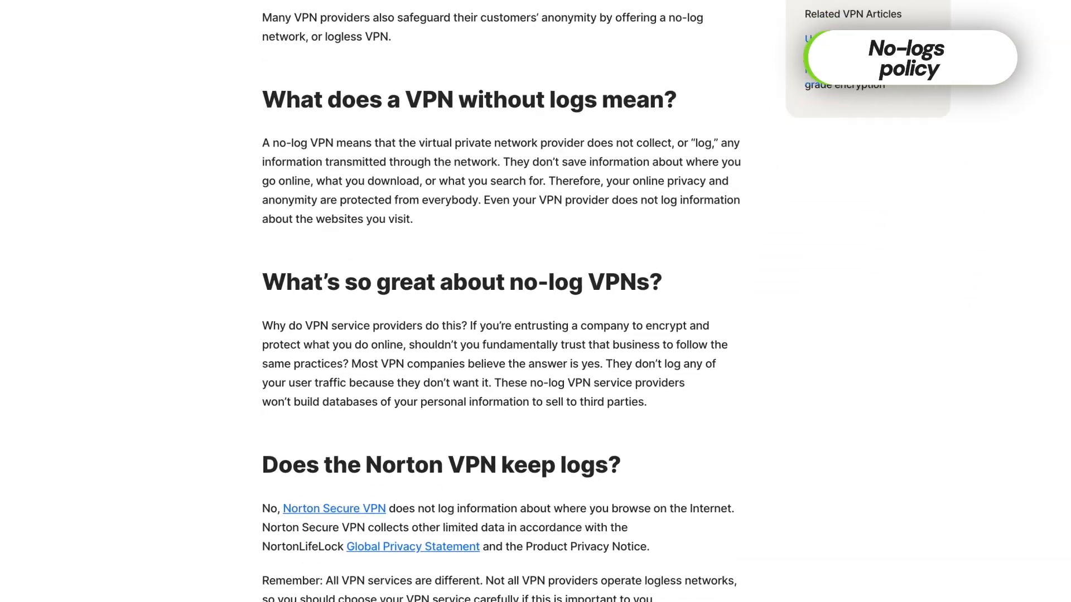
scroll("down", 3)
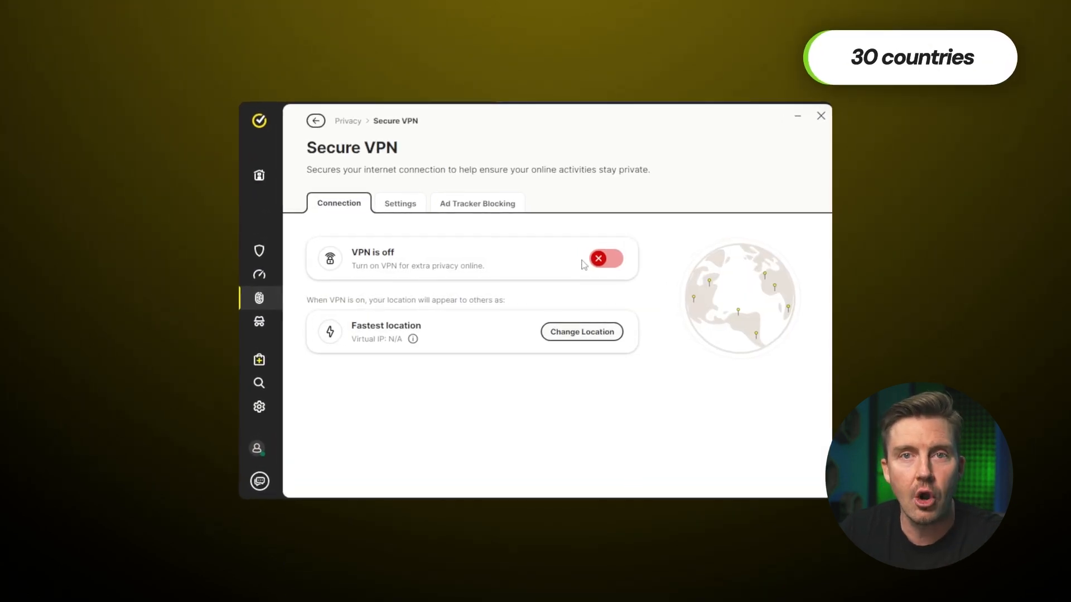
- Show the Change VPN Location list and browse countries from Australia to France
left_click(581, 331)
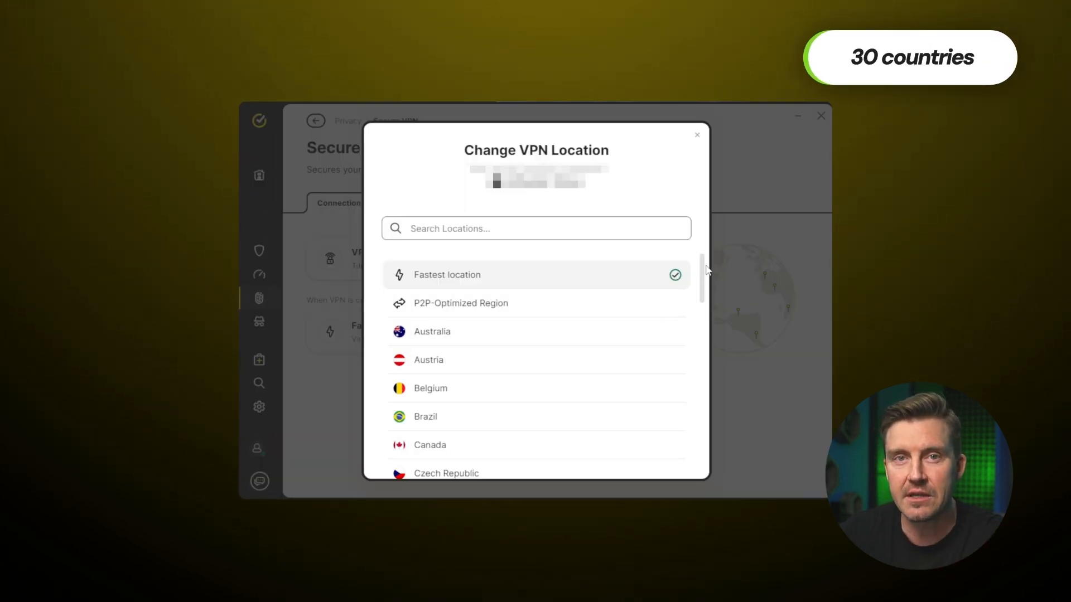
scroll("down", 3)
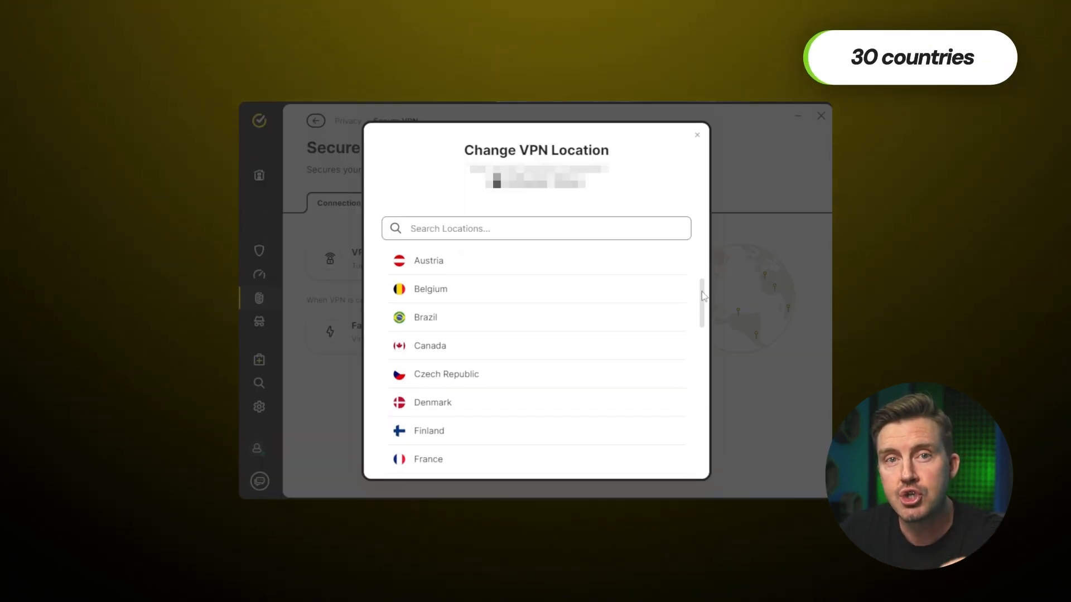
scroll("down", 3)
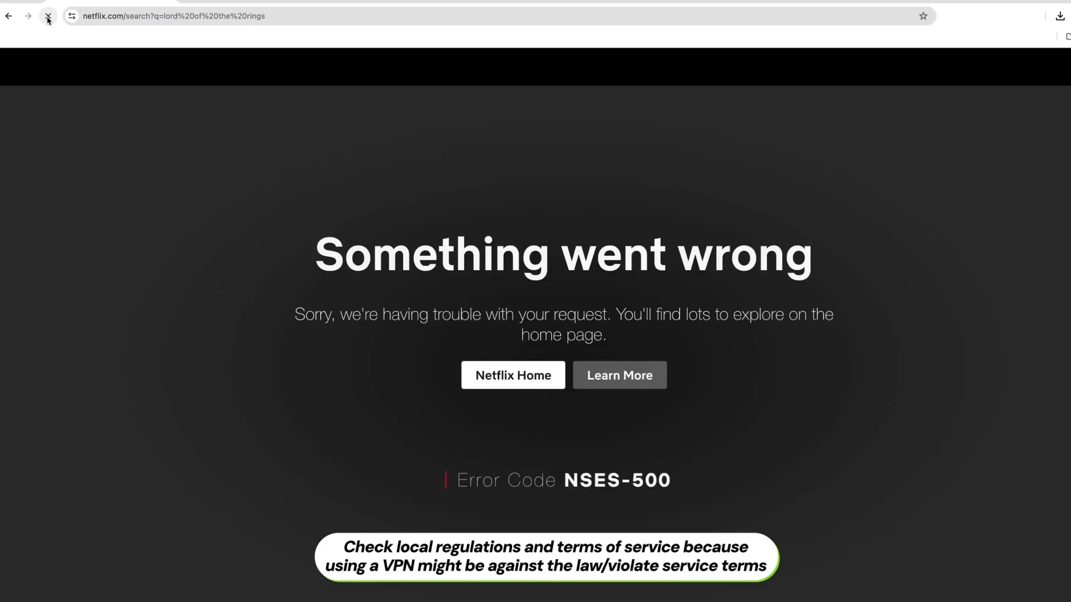
mouse_move(48, 16)
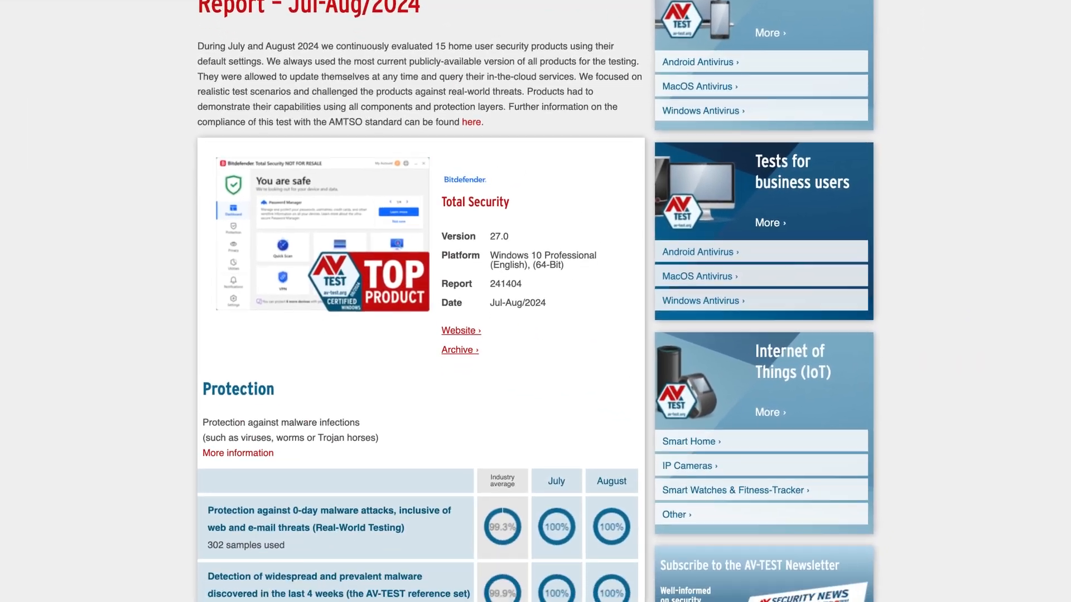
- Scroll the AV-TEST Bitdefender report down to its 100% Protection results
scroll("down", 3)
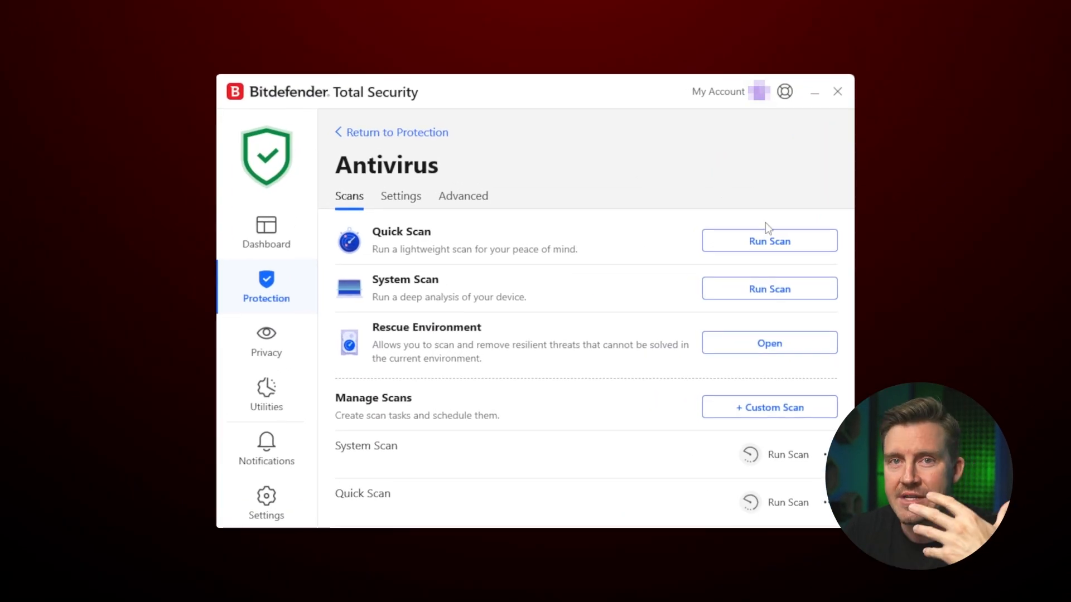
- Start and cancel a Custom Scan setup, then run a Vulnerability Scan from the Dashboard
left_click(768, 407)
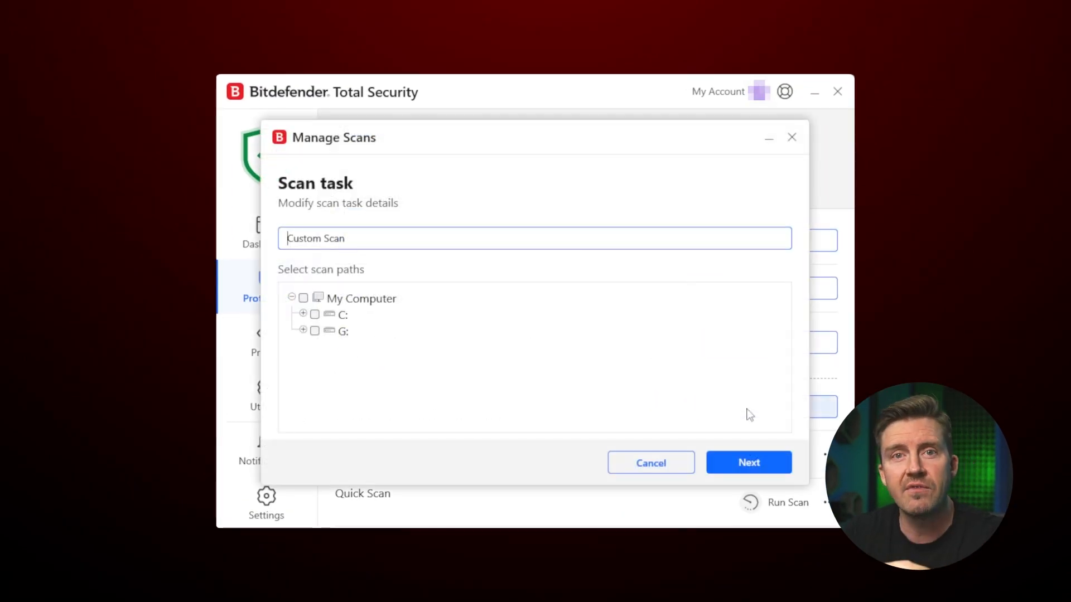
left_click(649, 462)
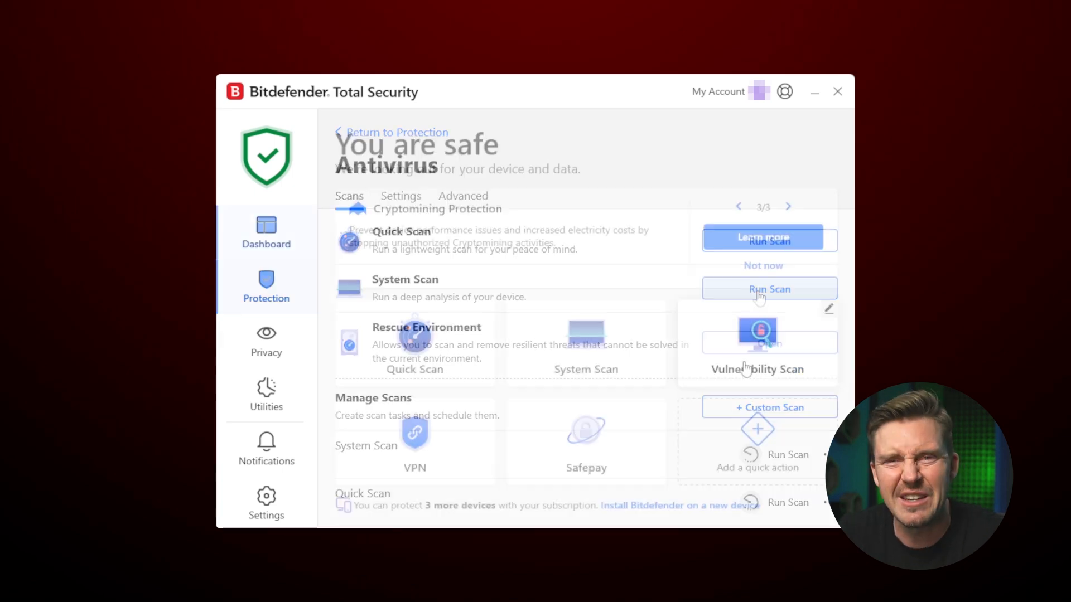
left_click(756, 343)
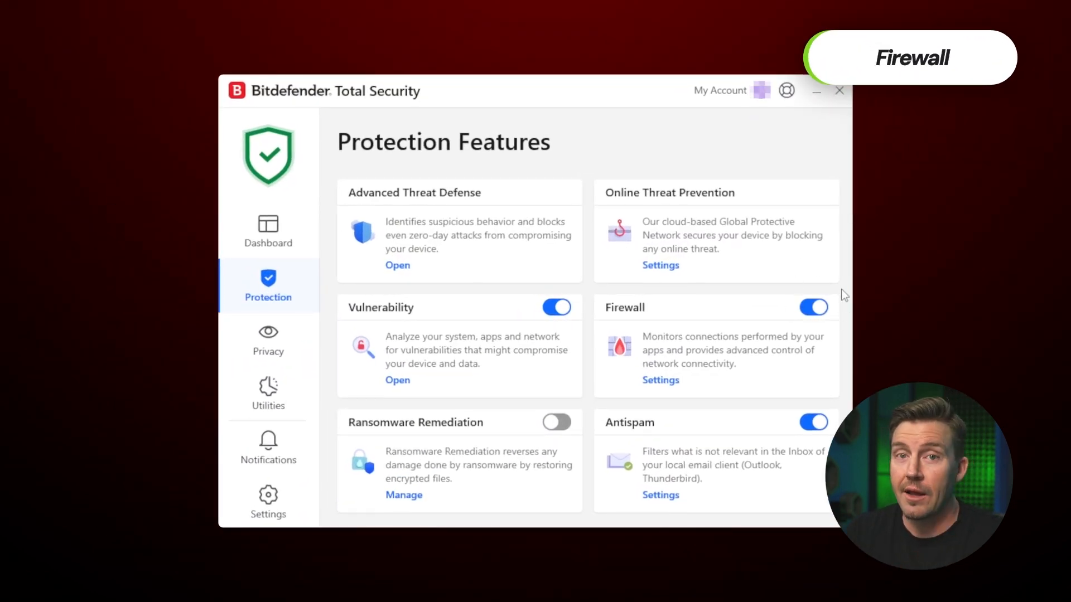
- Review the Firewall's application rules and network adapters, then Anti-Theft device management
left_click(659, 379)
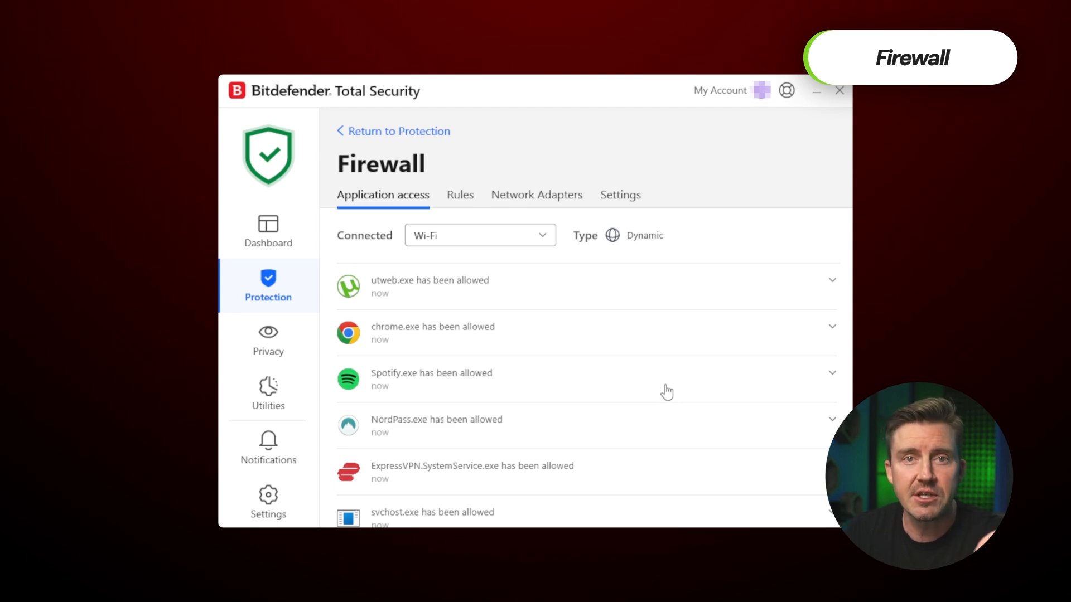
left_click(459, 194)
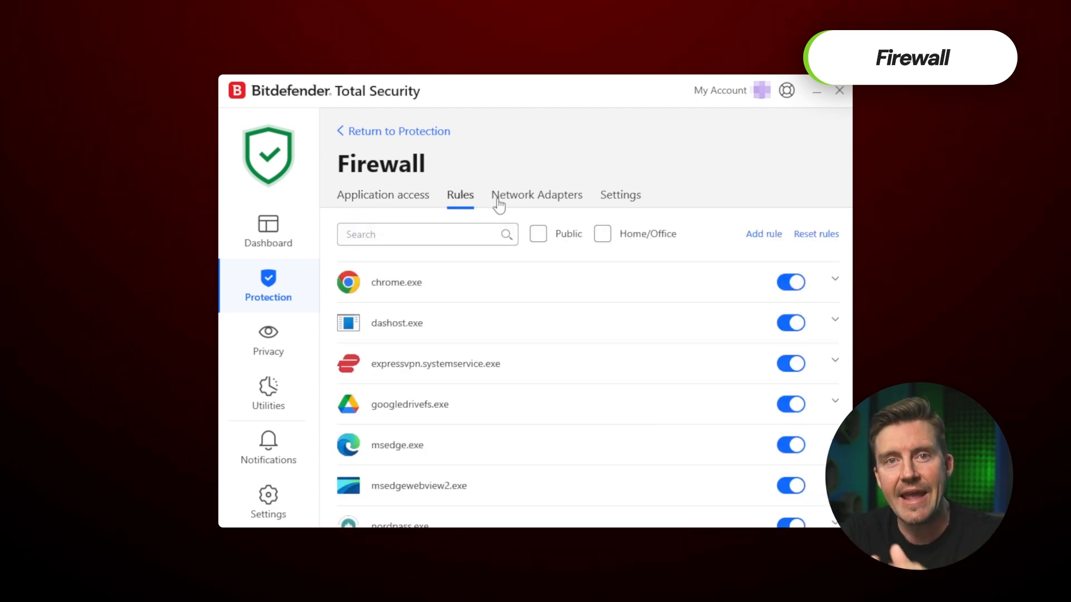
left_click(267, 394)
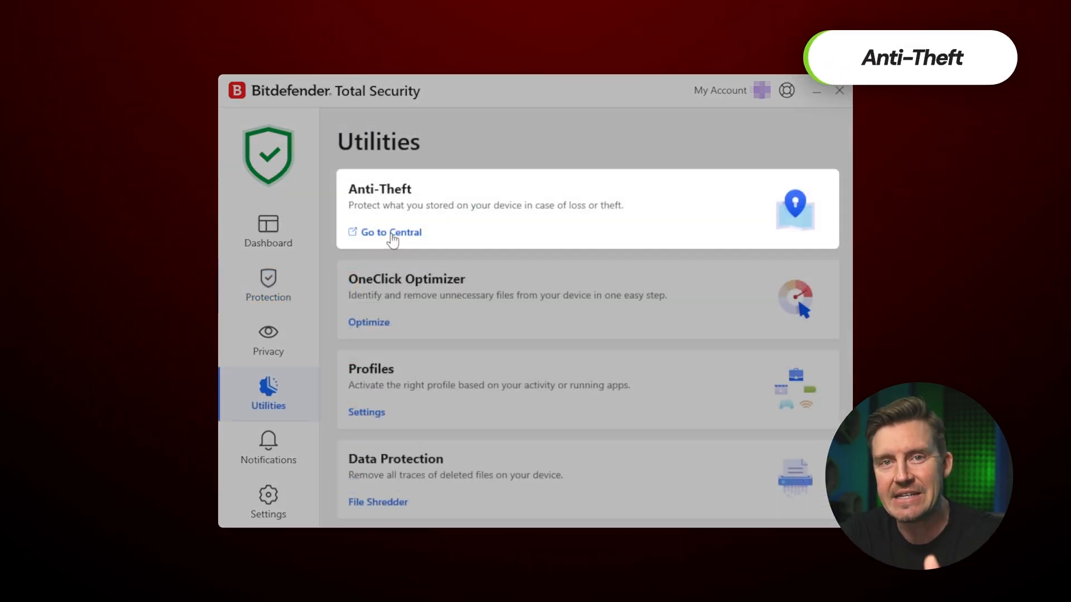
left_click(267, 339)
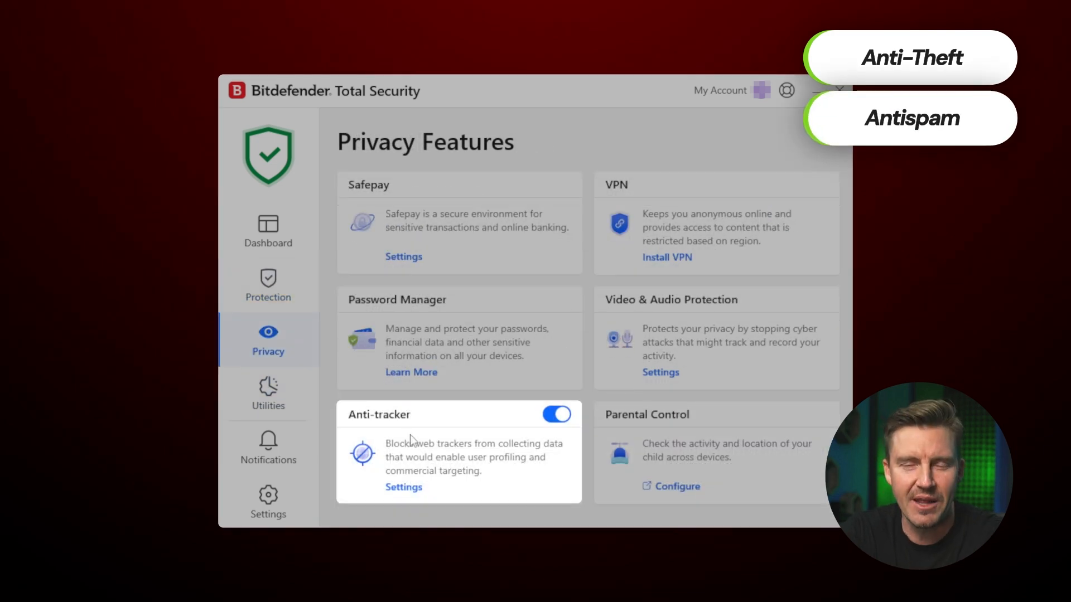
- Turn on Ransomware Remediation, check its restore settings and add an application exception
left_click(265, 287)
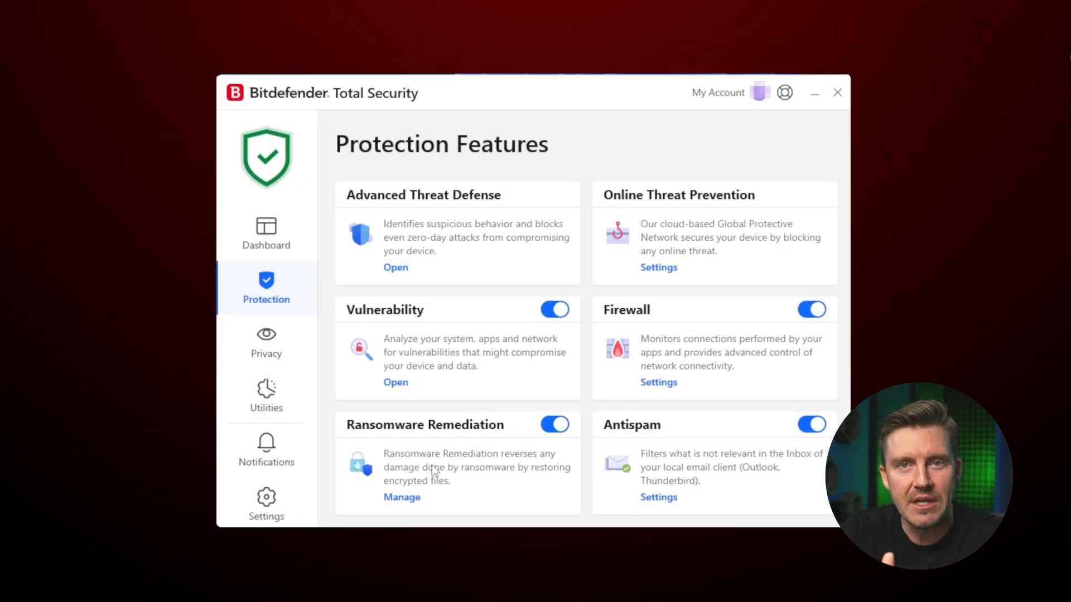
left_click(401, 497)
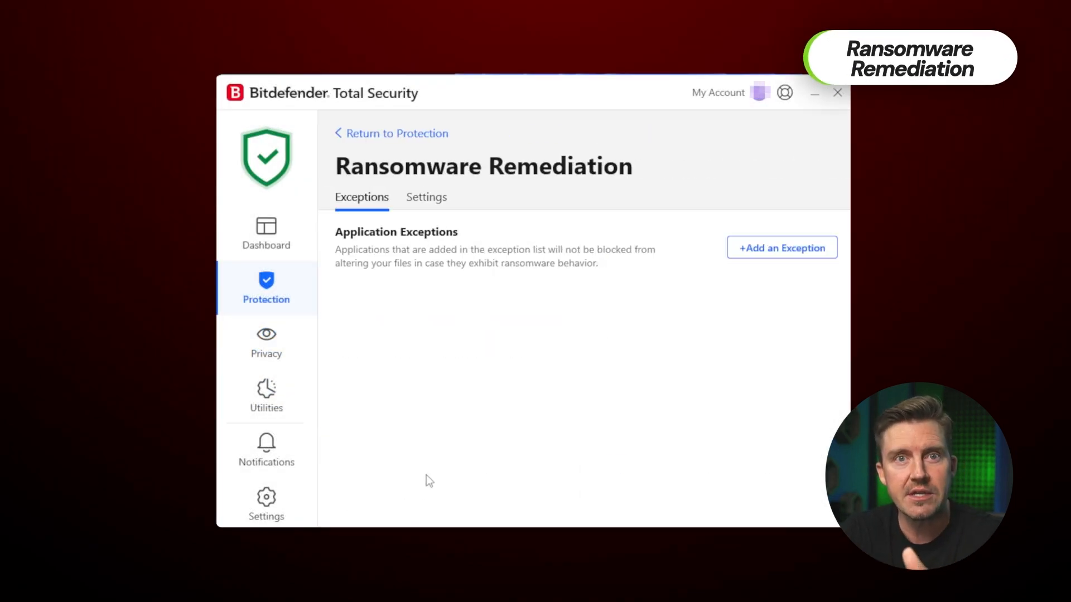
left_click(426, 196)
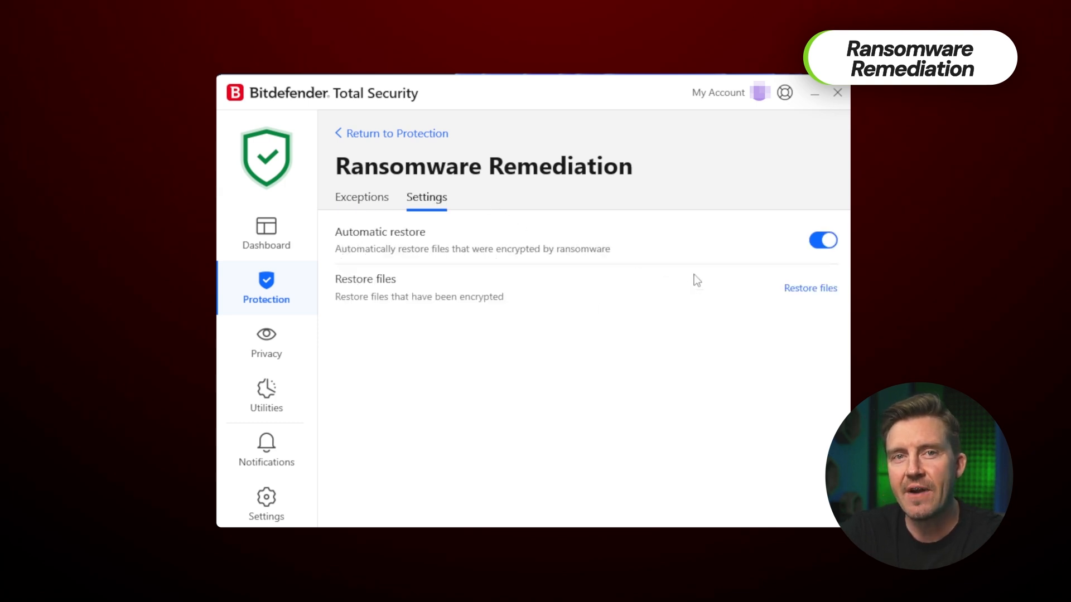
left_click(361, 197)
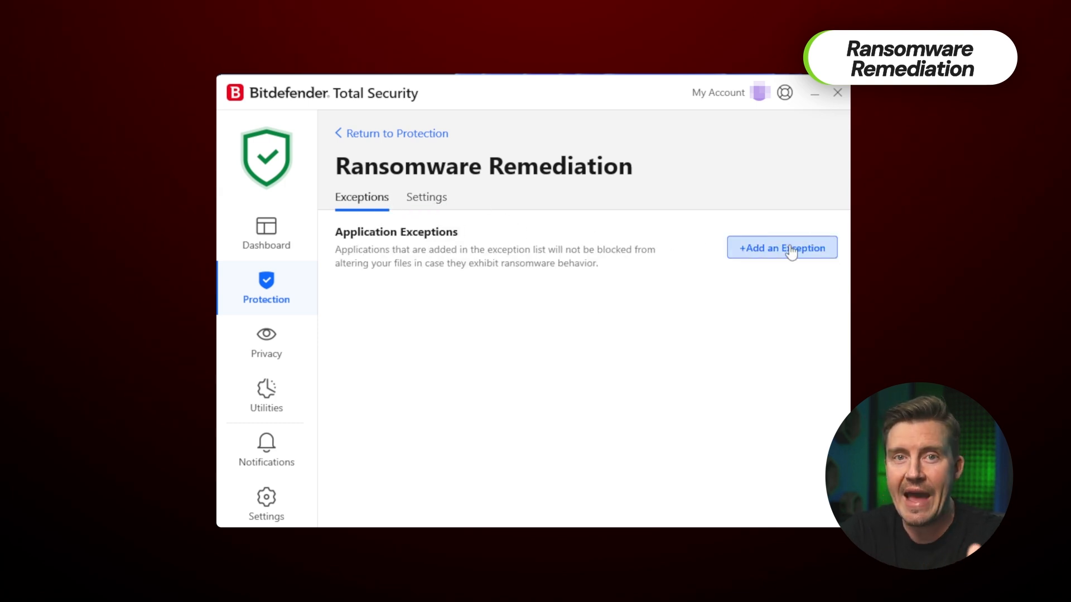
left_click(782, 247)
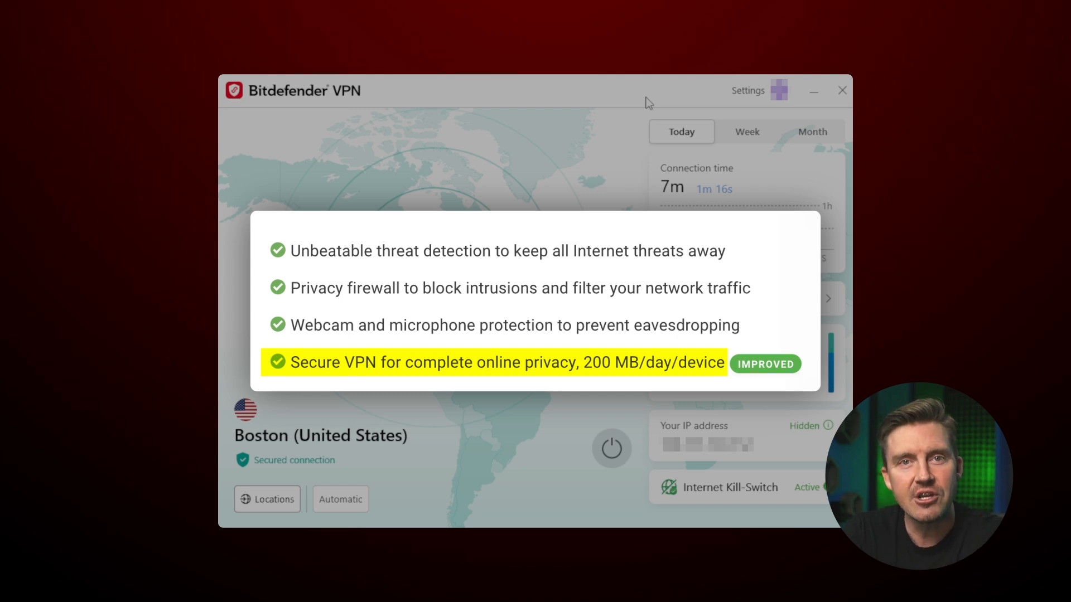
- Review Bitdefender VPN's Privacy kill-switch, Advanced options and App Traffic Optimizer settings
left_click(747, 90)
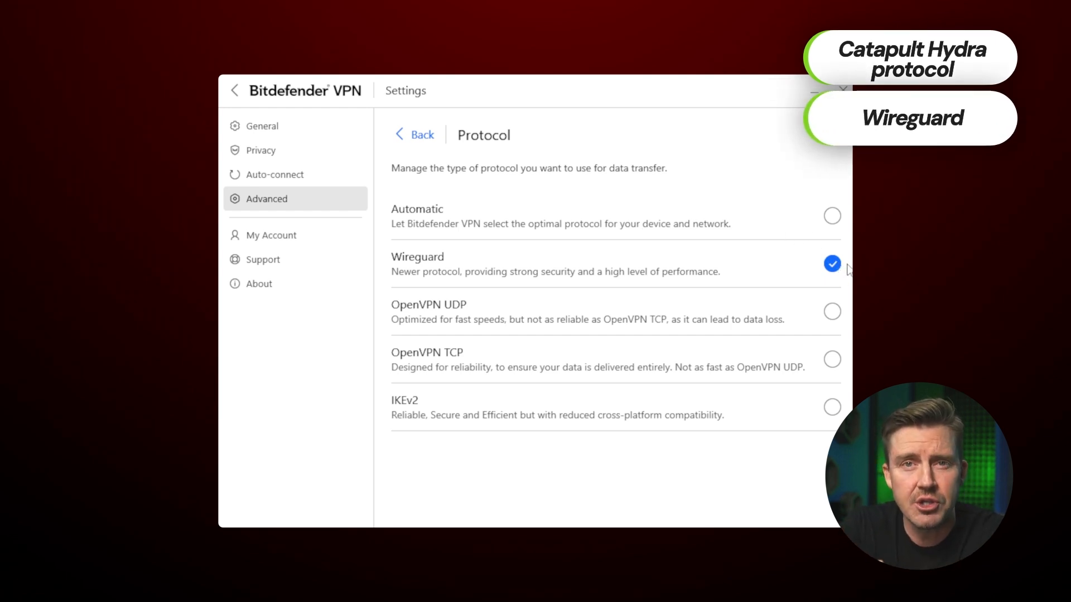
left_click(260, 150)
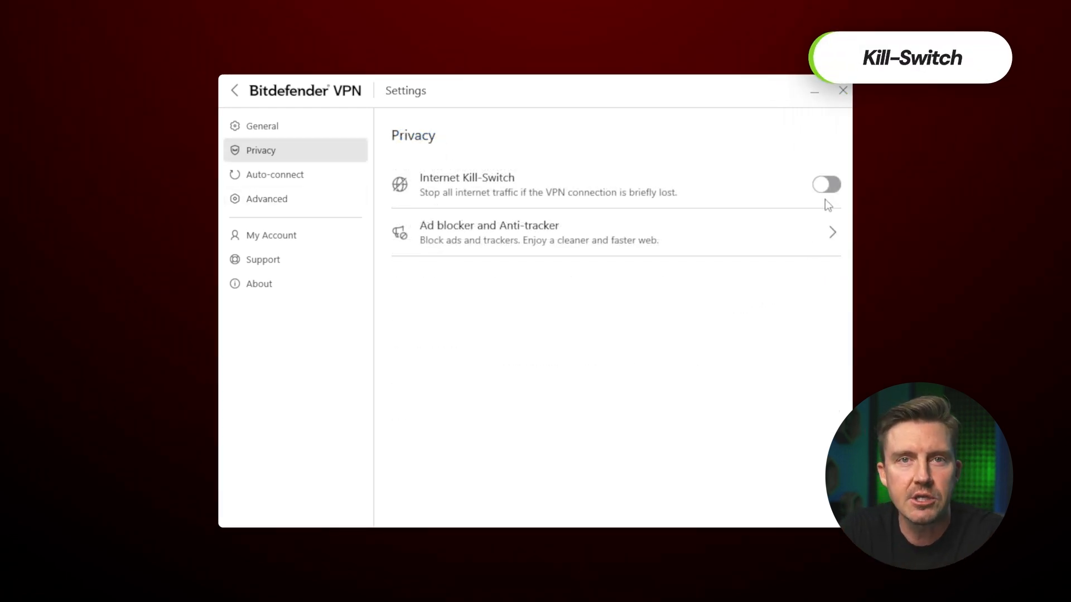
left_click(826, 184)
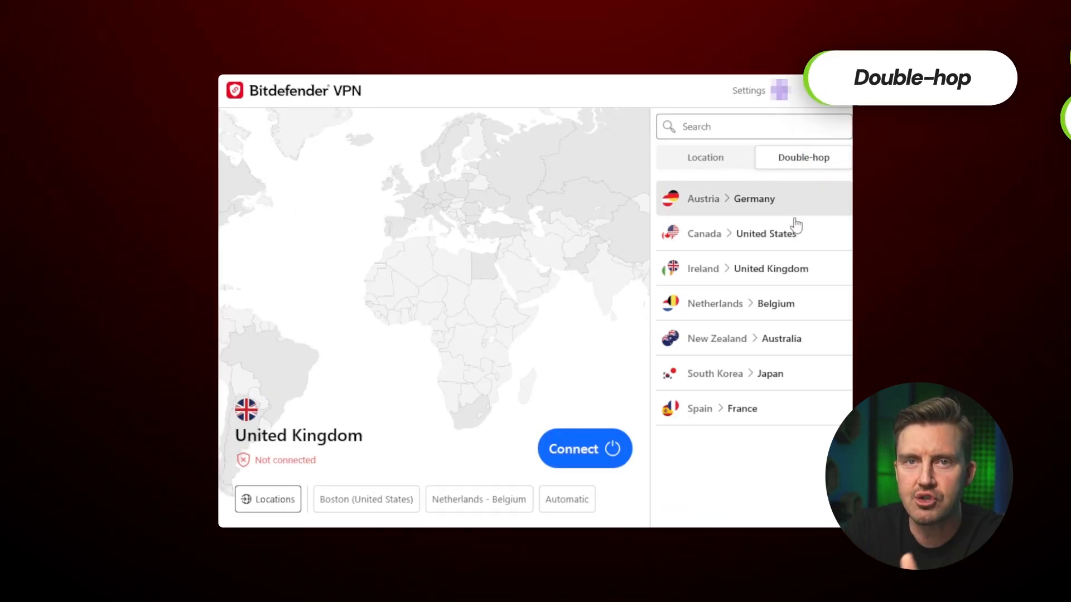
mouse_move(775, 373)
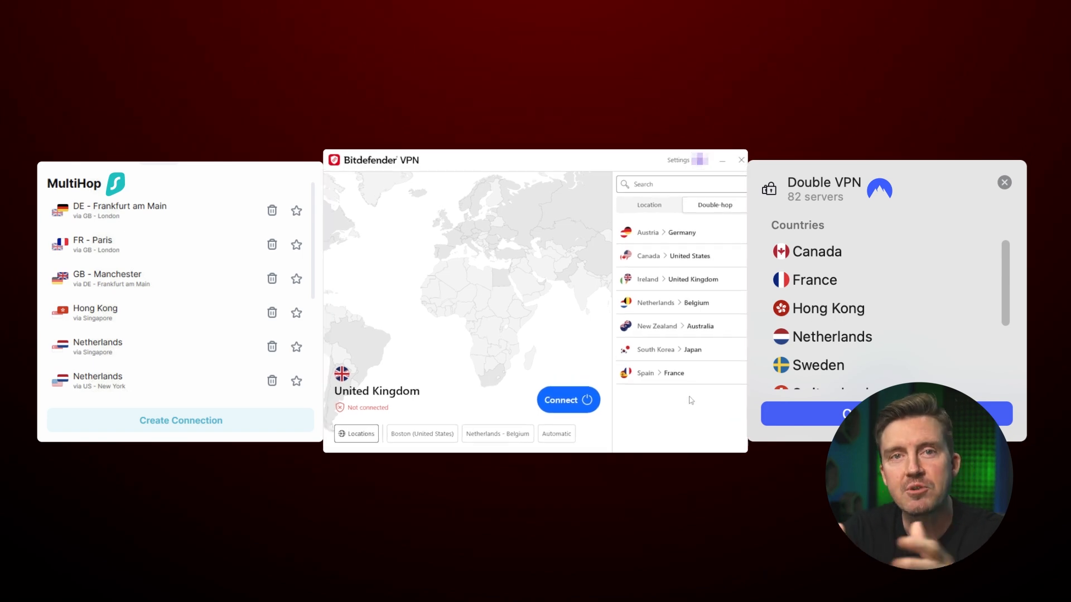
left_click(677, 160)
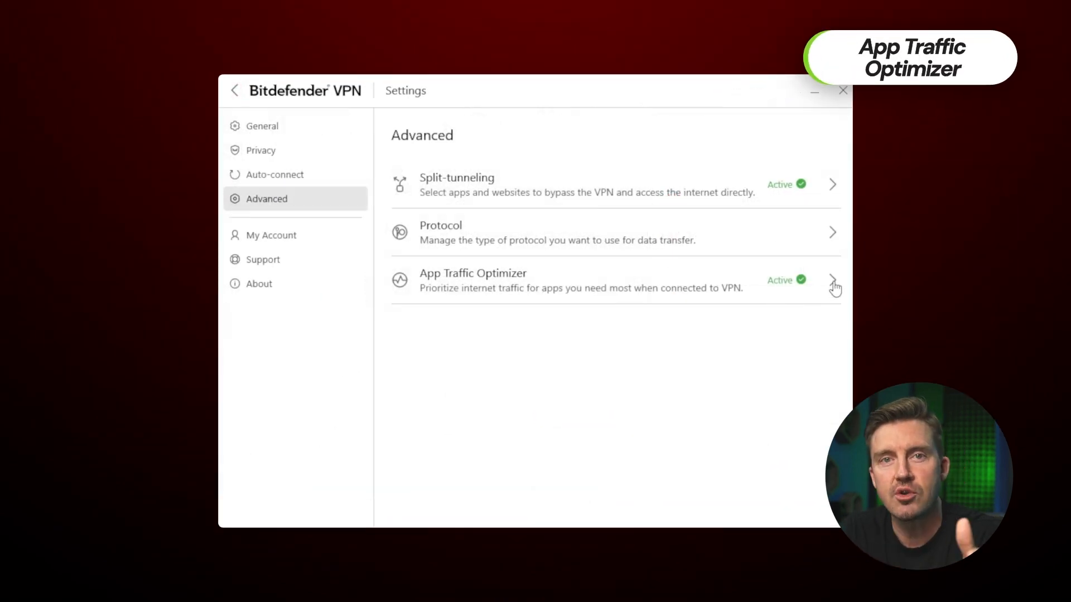
left_click(832, 281)
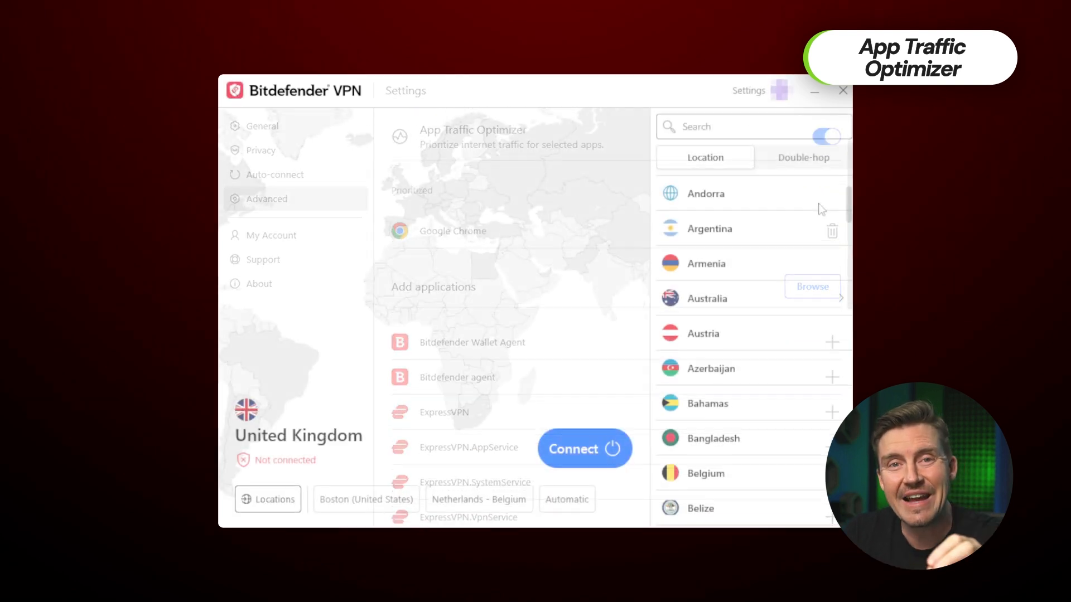
- Scroll through the VPN's list of server countries
scroll("down", 3)
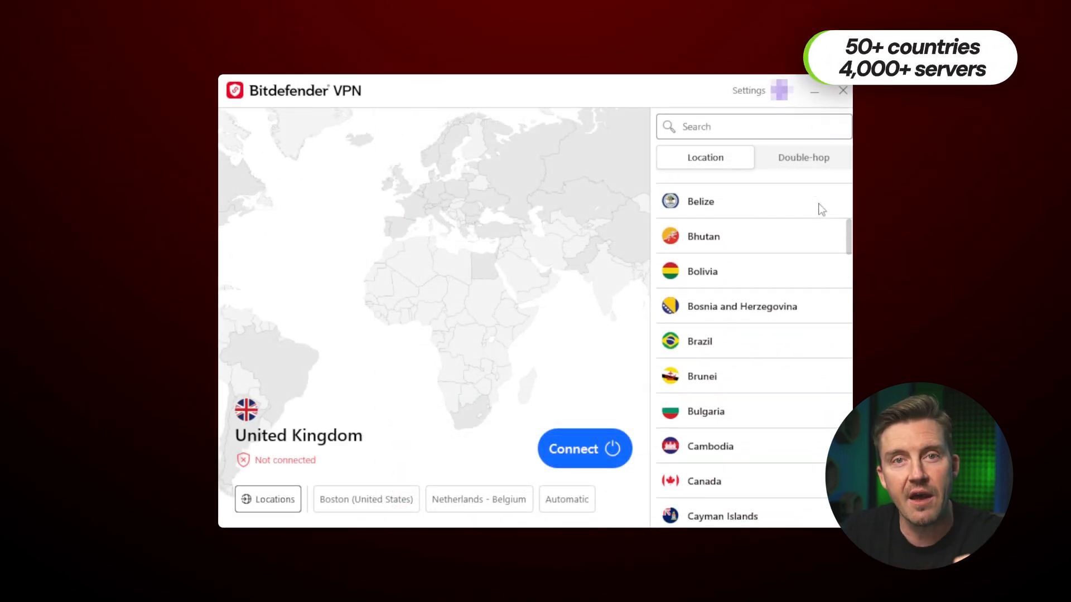
scroll("down", 3)
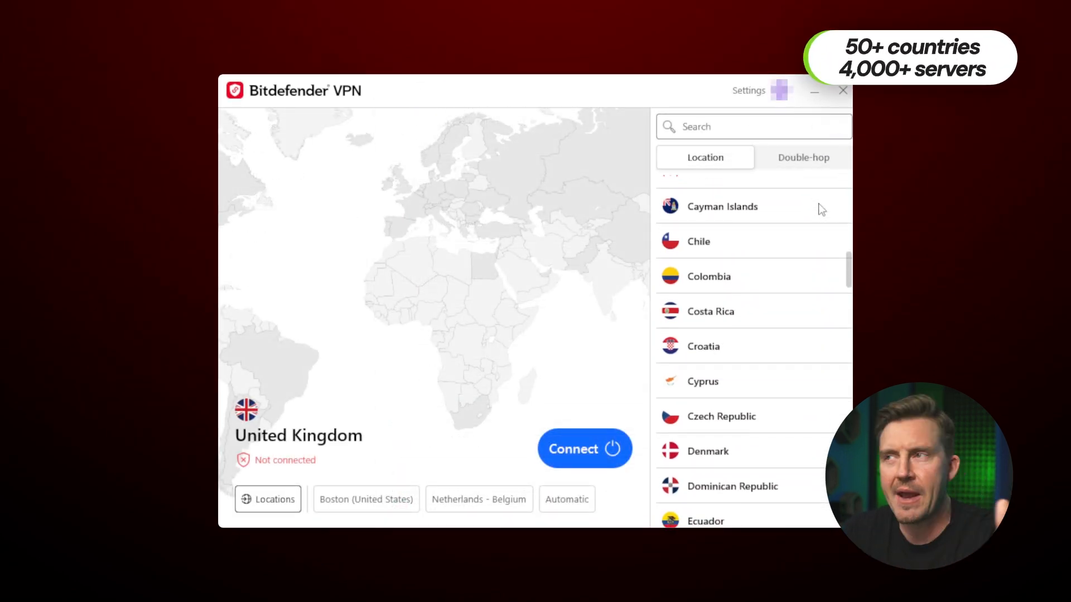
scroll("down", 3)
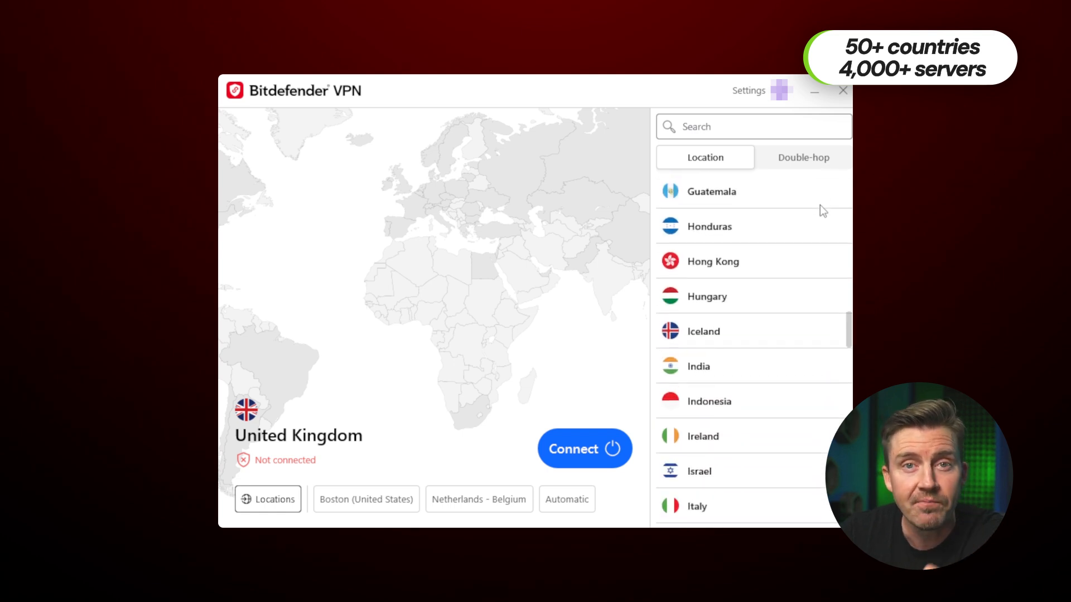
scroll("down", 3)
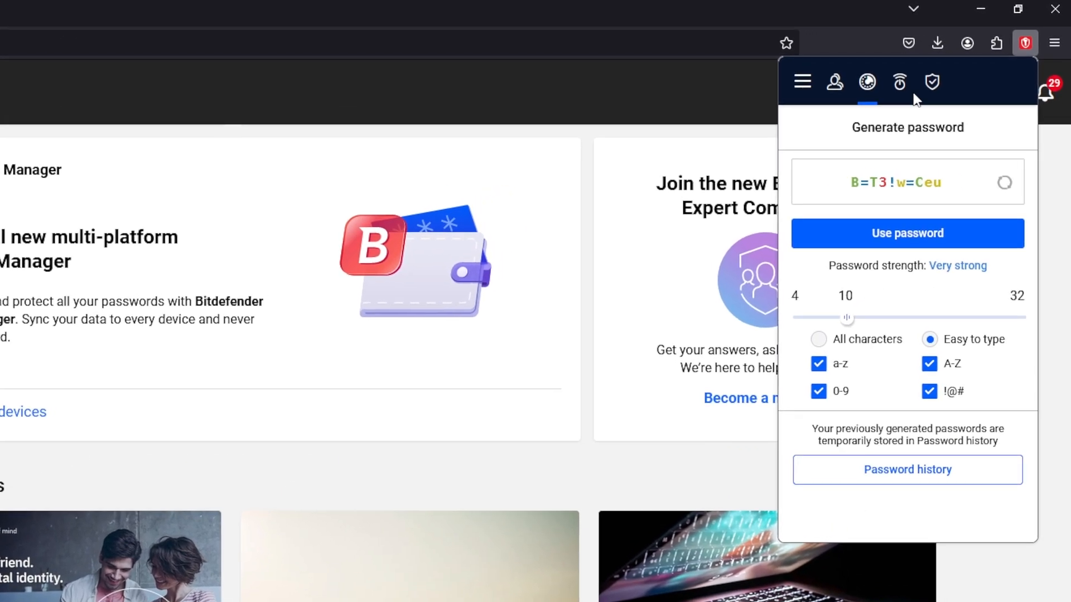
- Show the Bitdefender generator's very strong, easy-to-type 10-character password
left_click(930, 81)
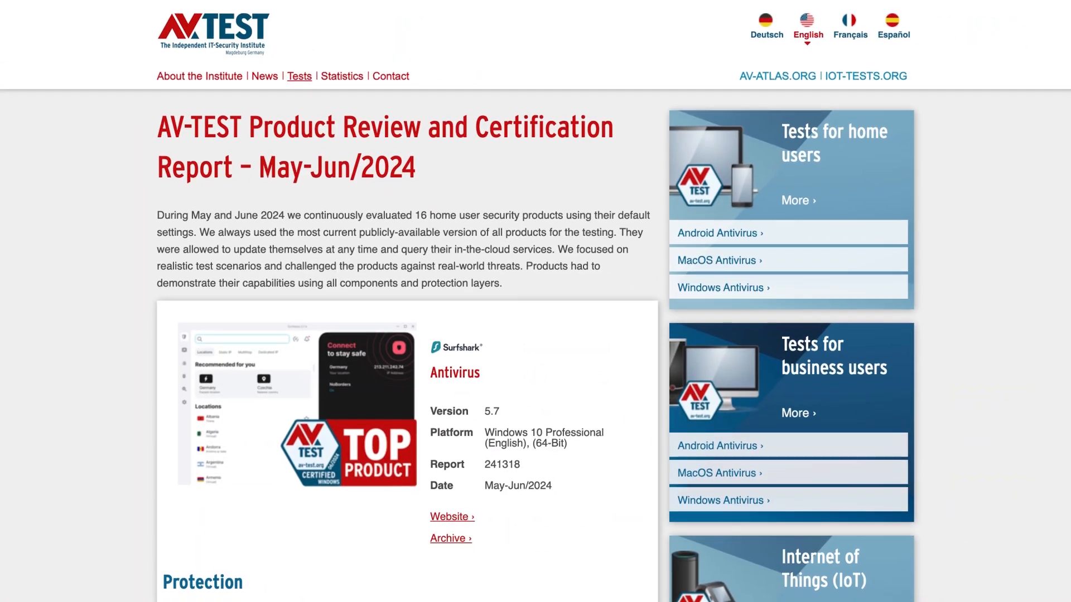
- Scroll through the Surfshark report's Protection, Performance and Usability tables
scroll("down", 3)
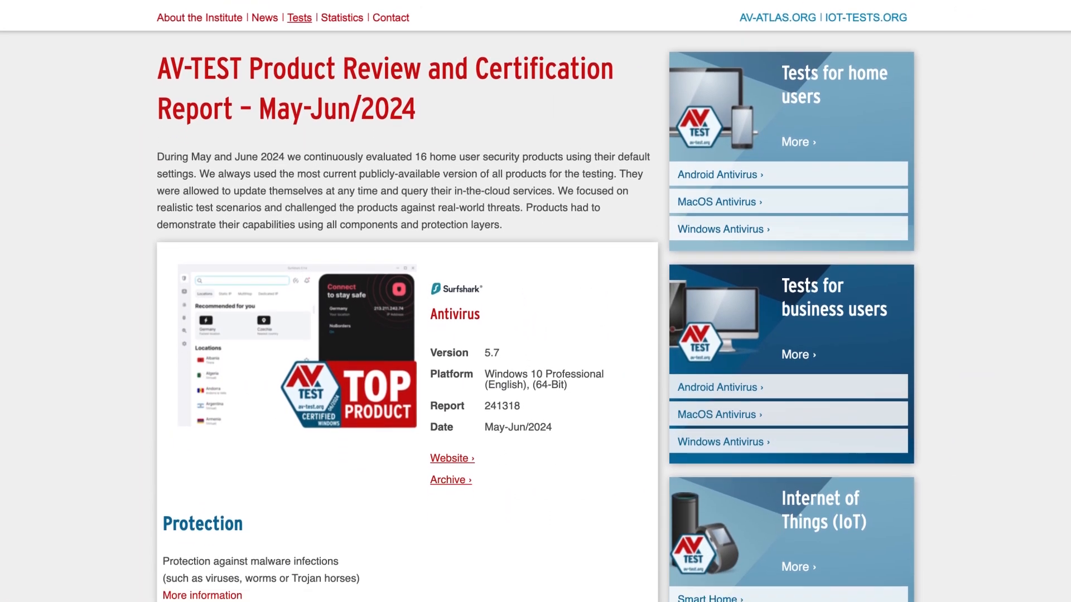
scroll("down", 3)
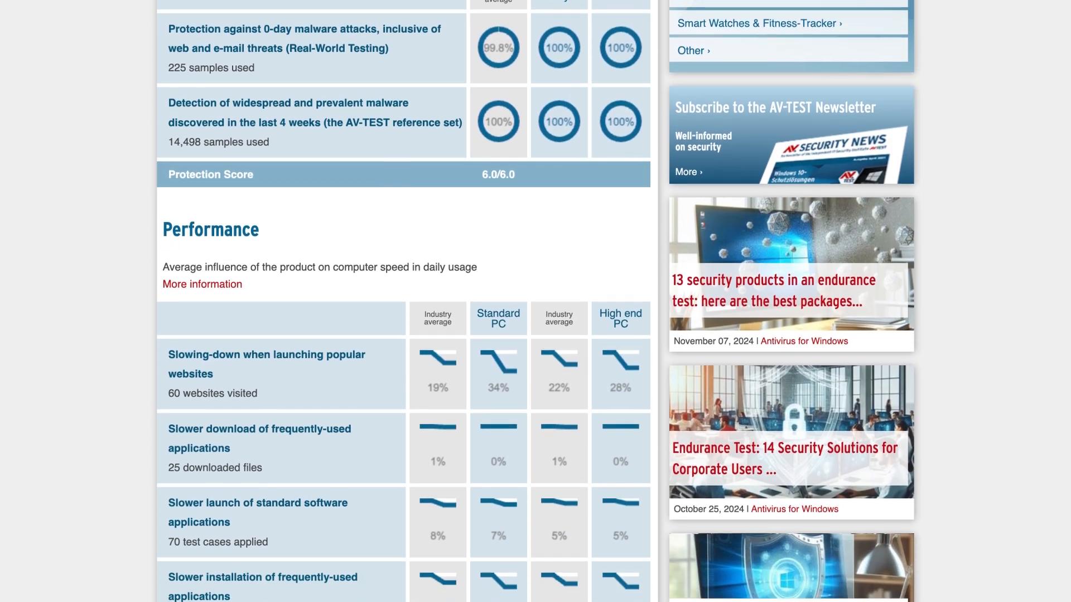
scroll("down", 3)
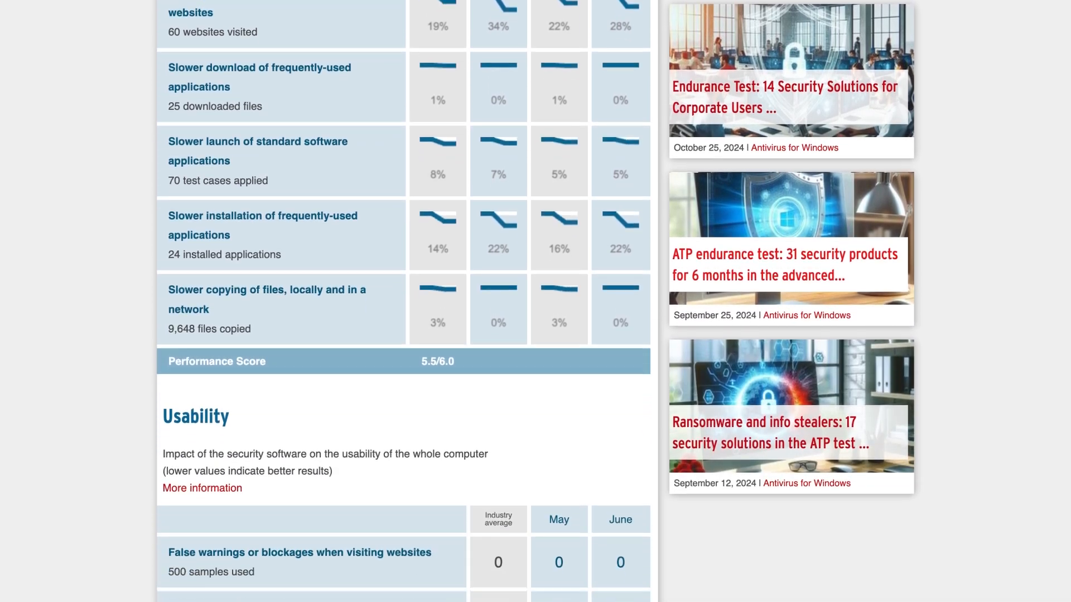
scroll("down", 3)
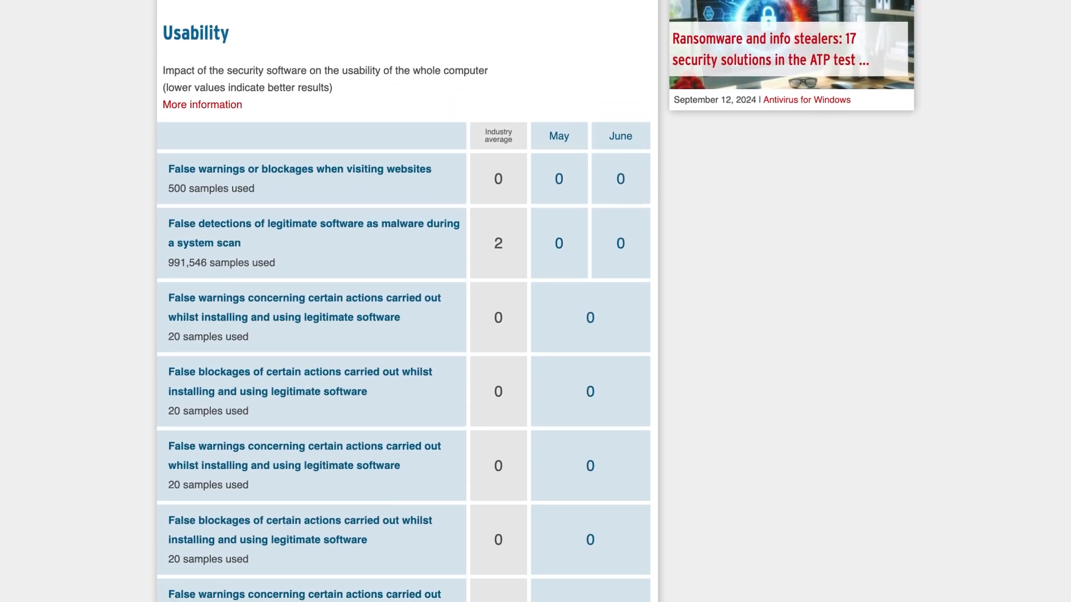
scroll("down", 3)
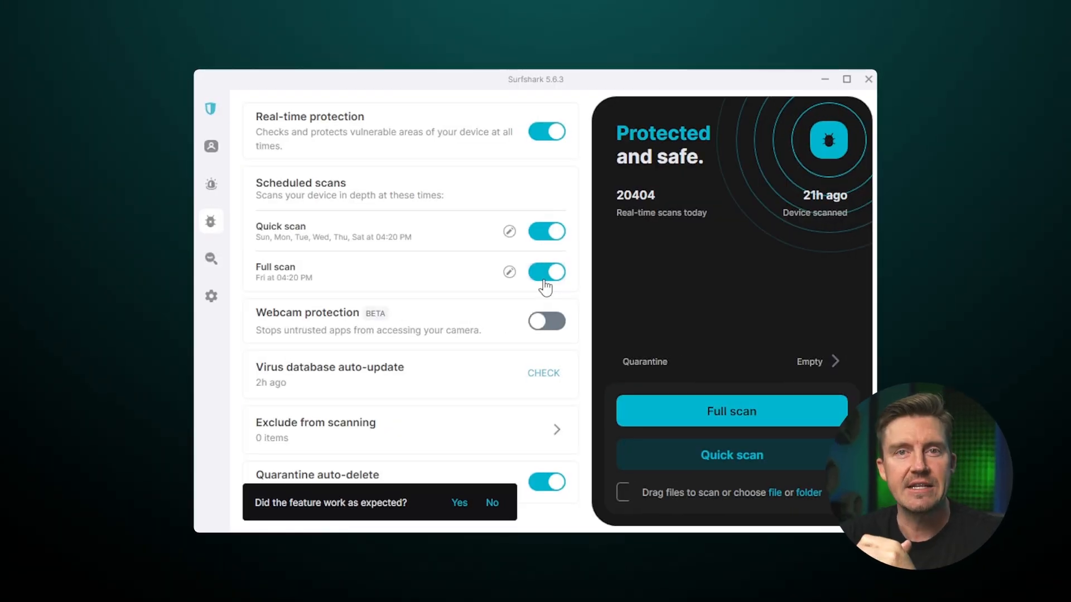
- Toggle the scheduled full scan, then review the Alternative ID persona's details and address
left_click(547, 321)
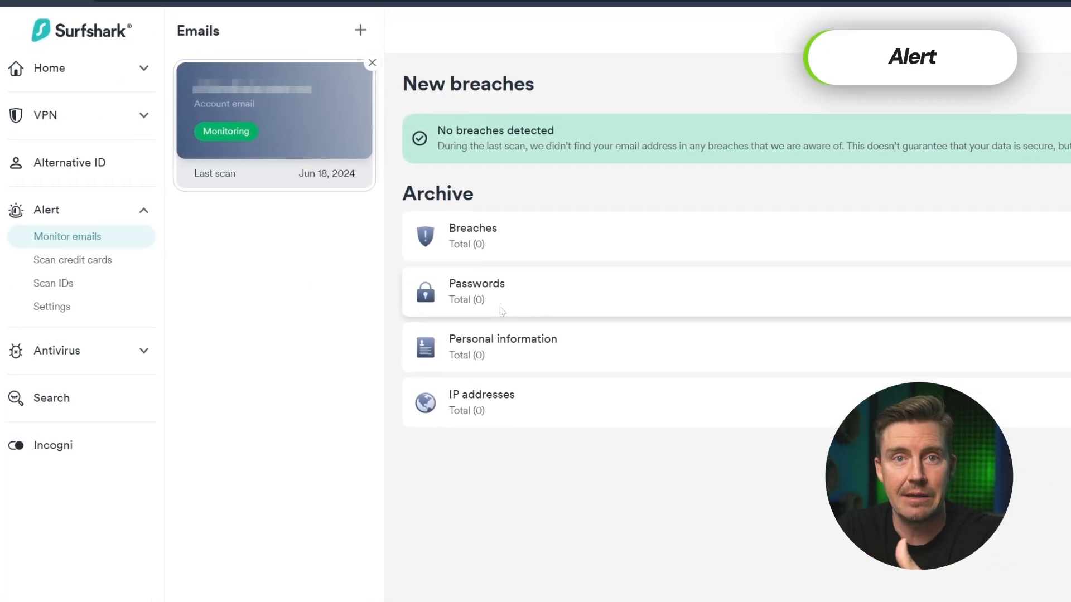
left_click(72, 163)
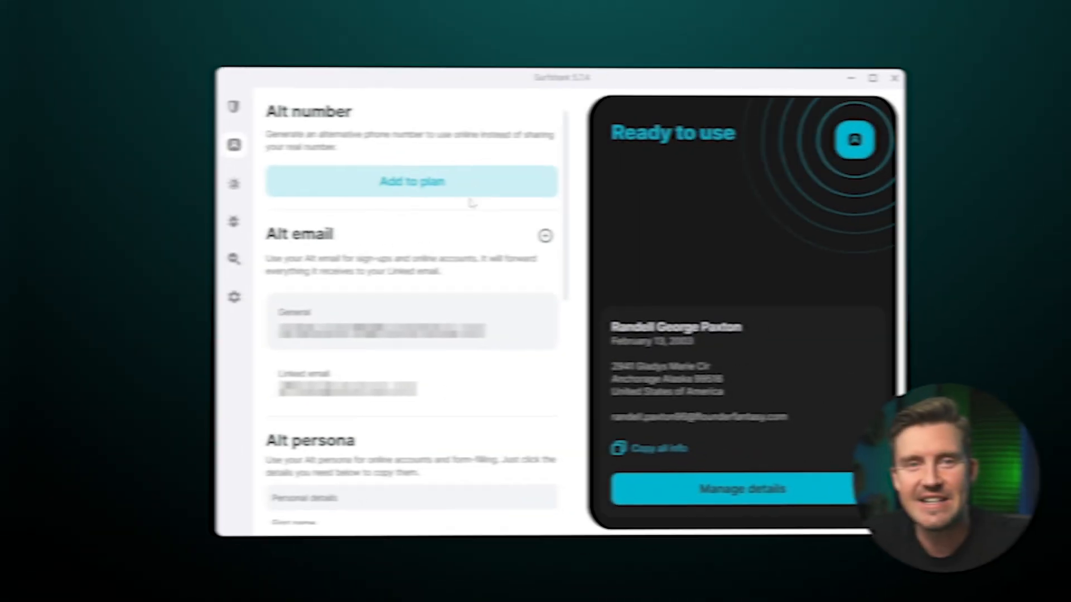
scroll("down", 3)
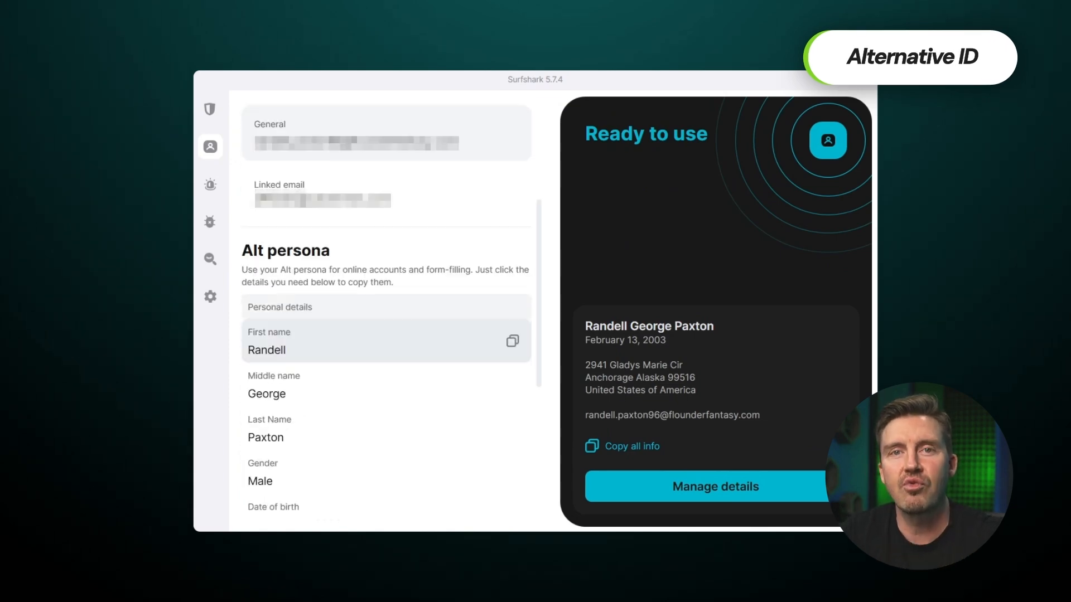
scroll("down", 3)
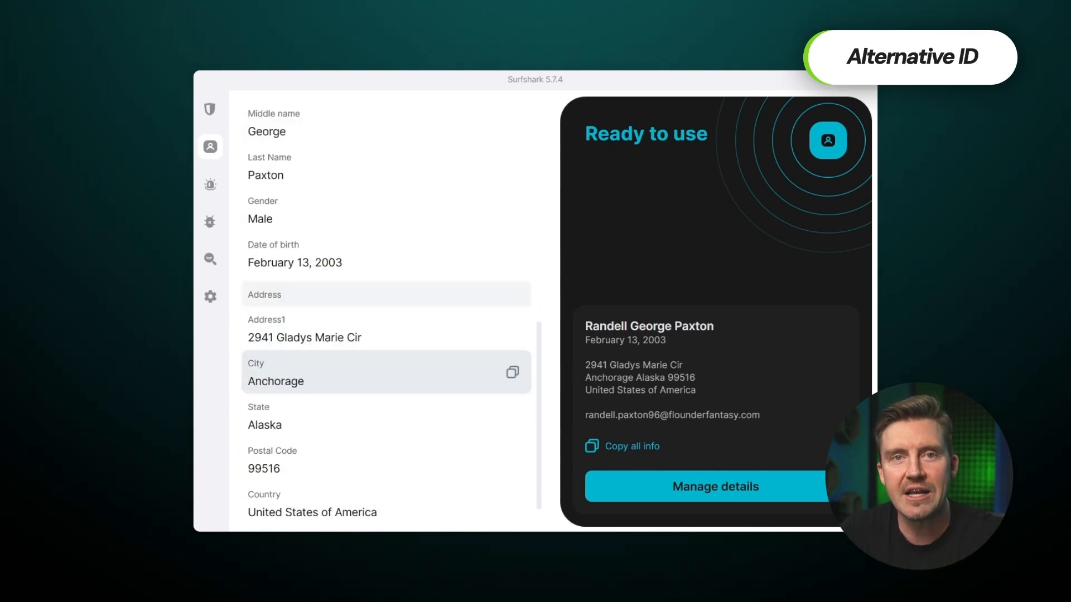
scroll("up", 3)
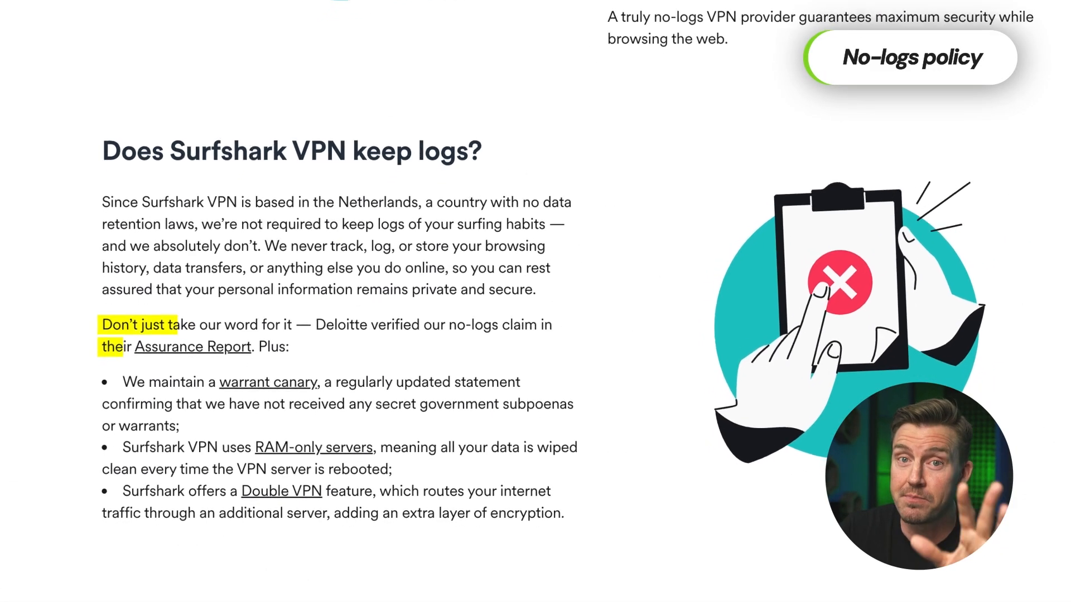
- Turn on Kill Switch in VPN settings and confirm with Continue
scroll("down", 3)
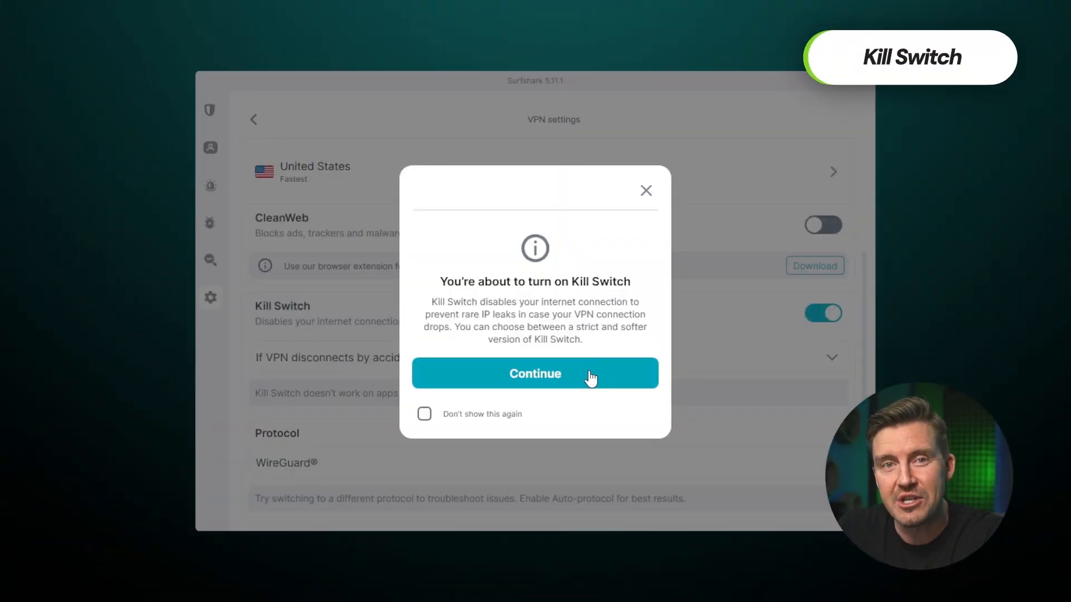
left_click(535, 374)
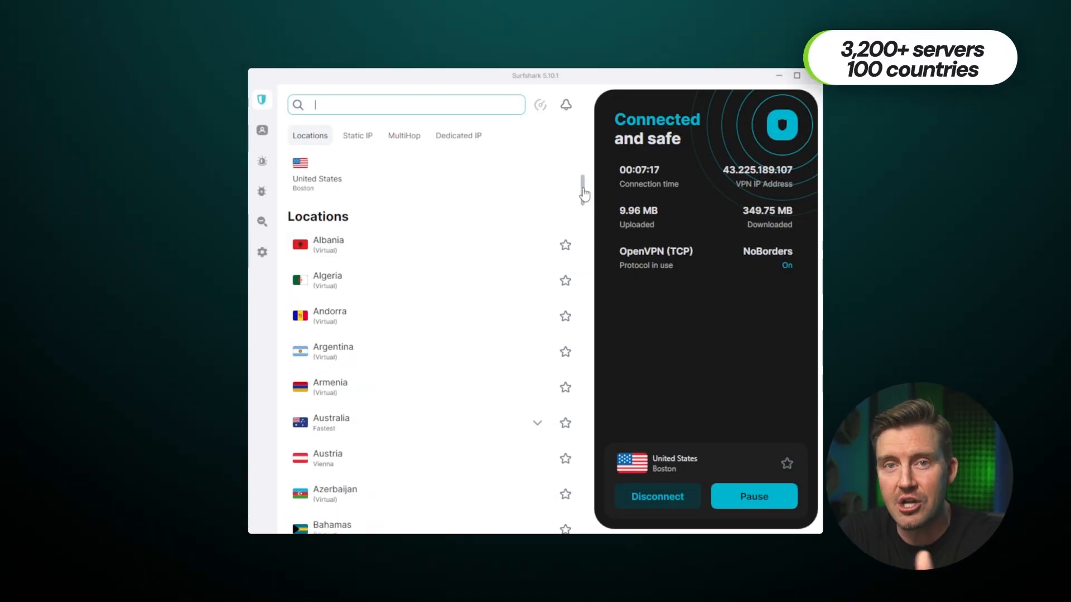
- Browse the full server locations list and start a location search
scroll("down", 3)
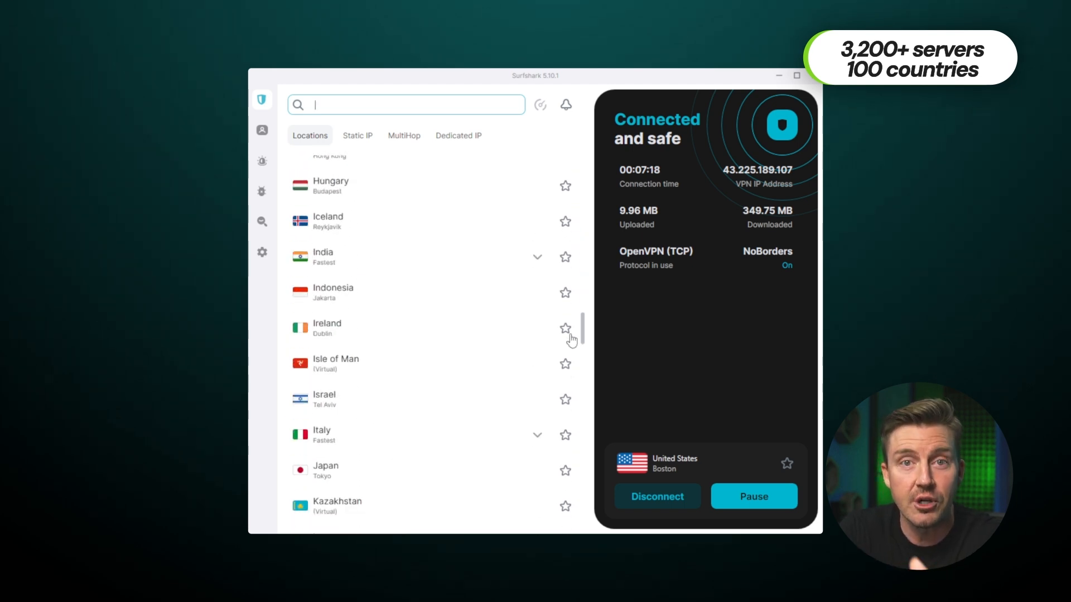
scroll("down", 3)
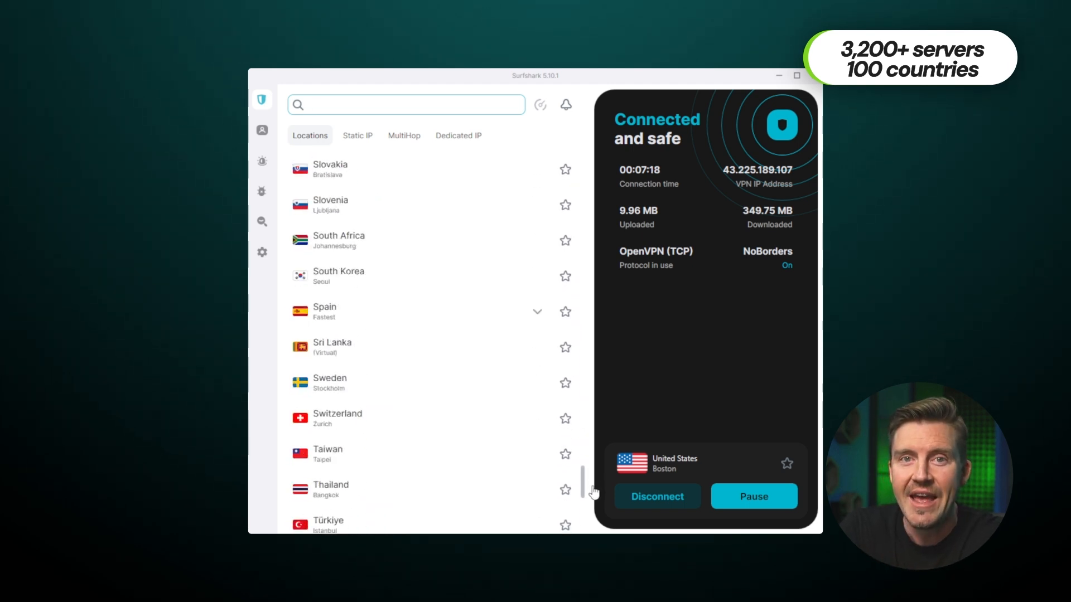
scroll("down", 3)
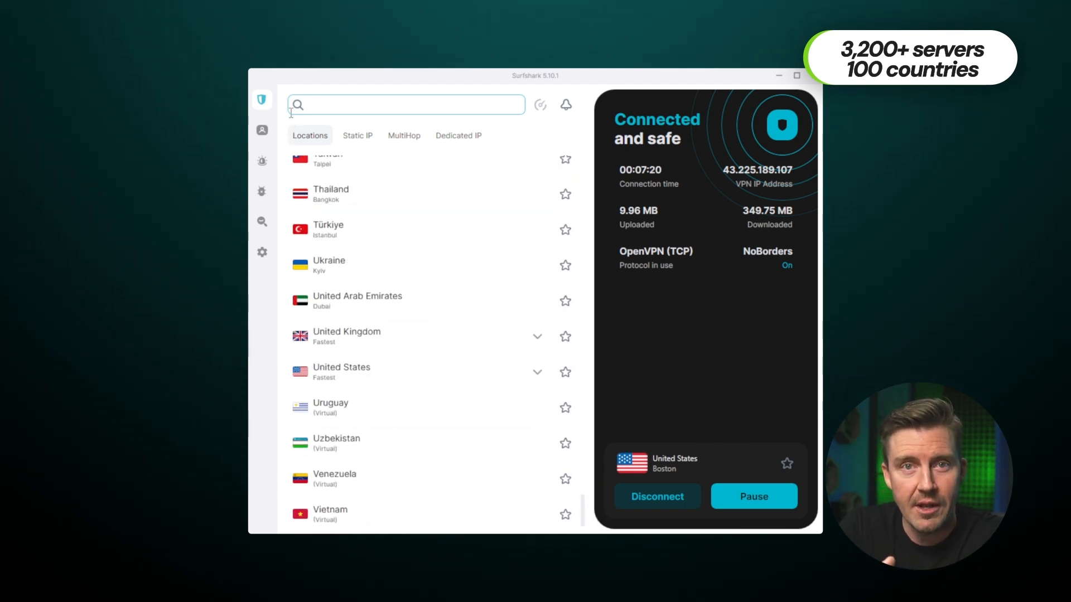
left_click(357, 135)
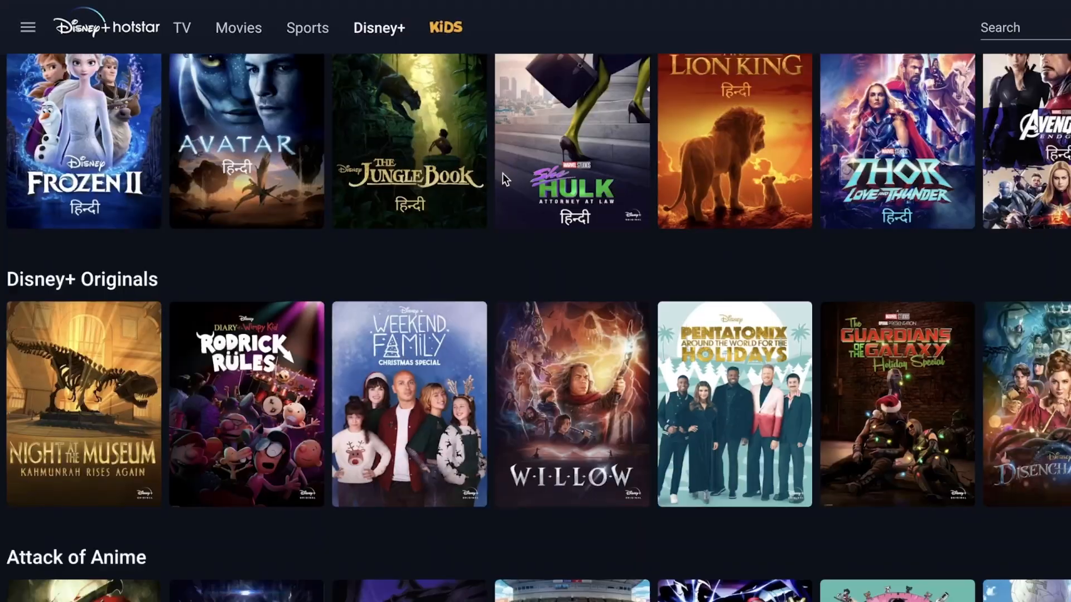
- Confirm CleanWeb is on and get the ad-blocking browser extension download
scroll("down", 3)
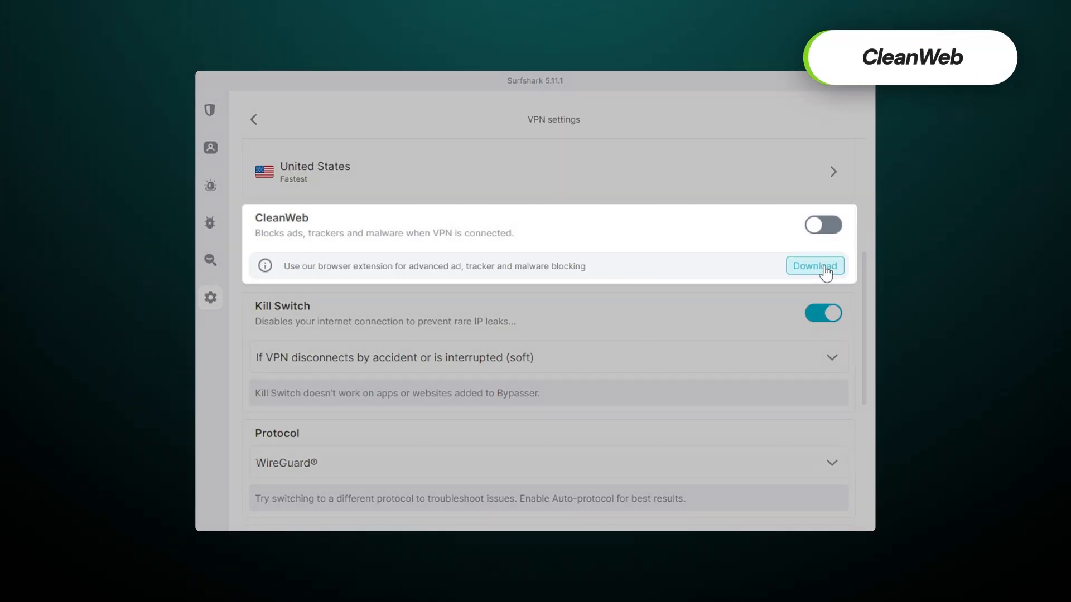
left_click(823, 224)
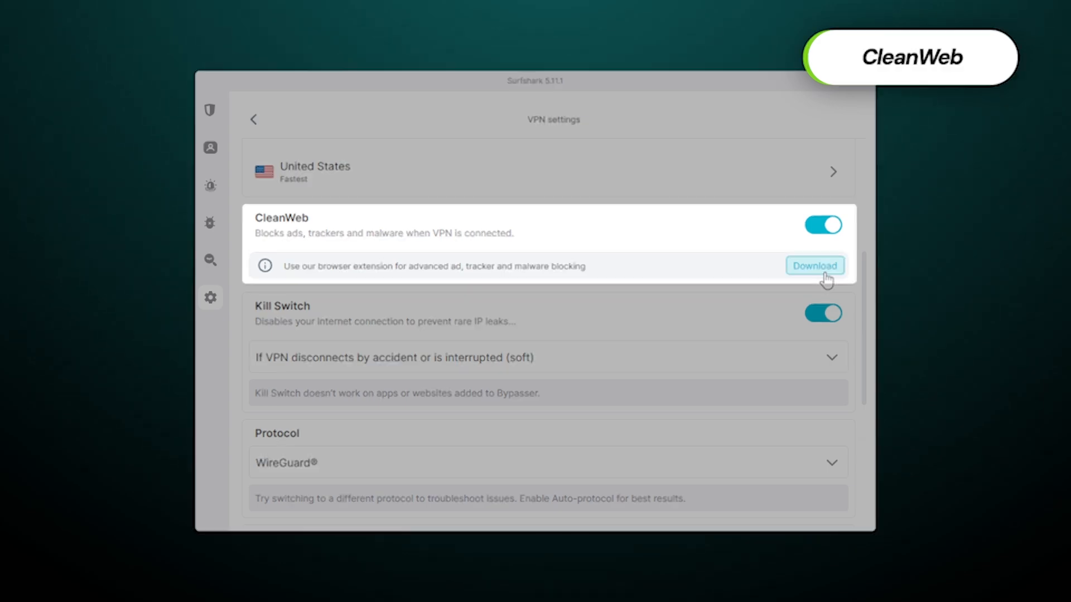
left_click(814, 266)
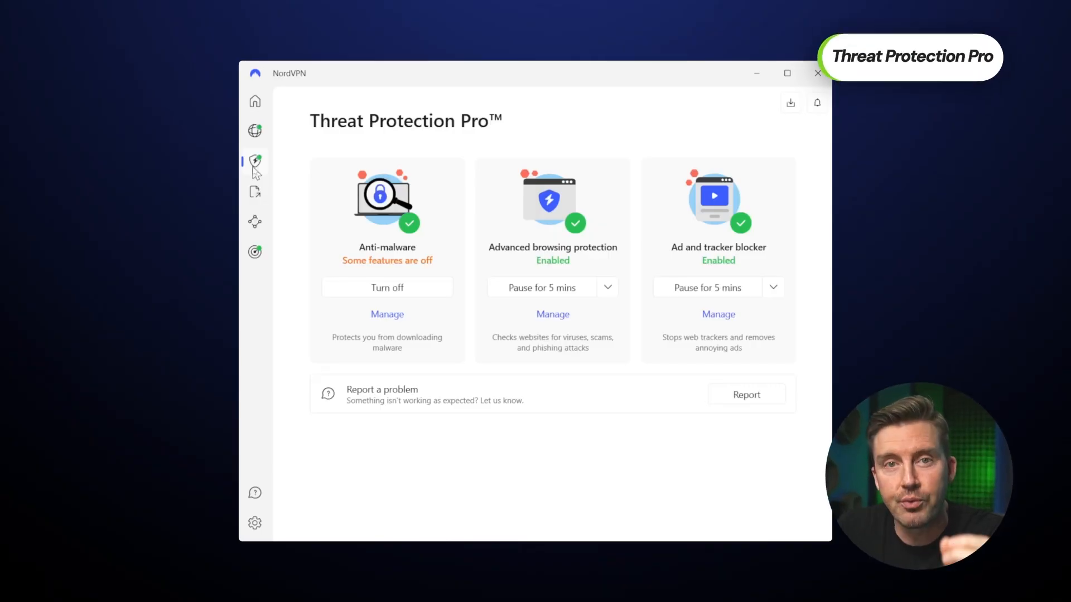
- Manage Anti-malware and enable the Cloud-based threat scanner
left_click(387, 315)
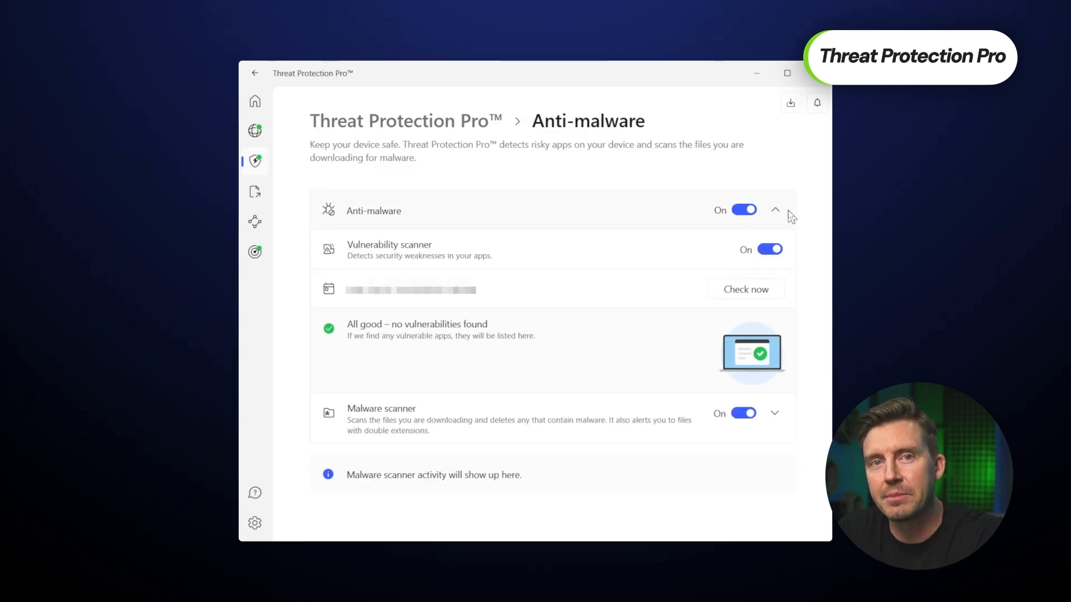
left_click(255, 160)
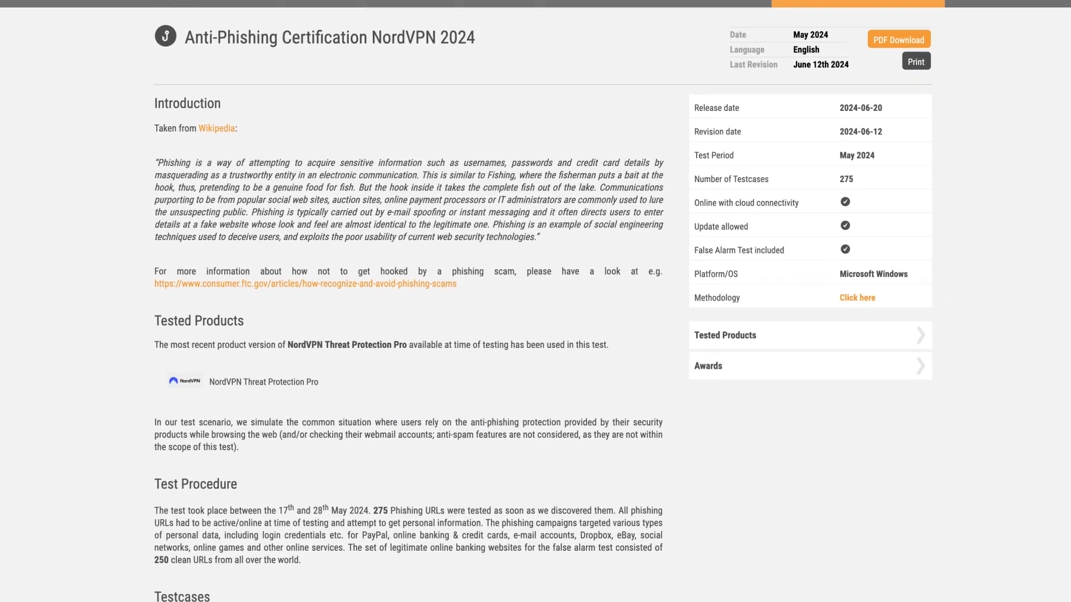
scroll("down", 3)
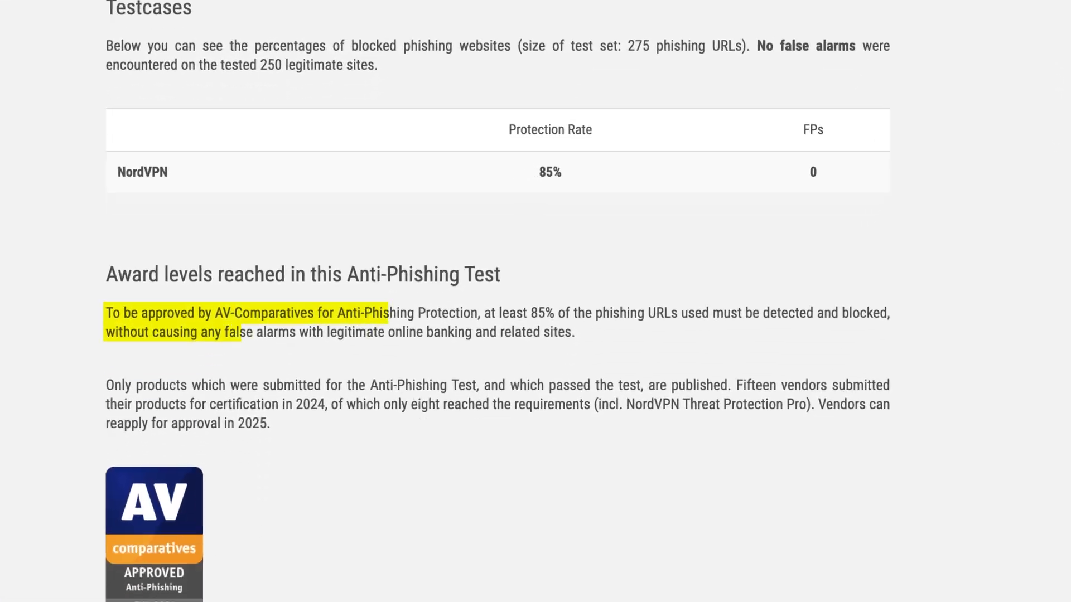
scroll("down", 3)
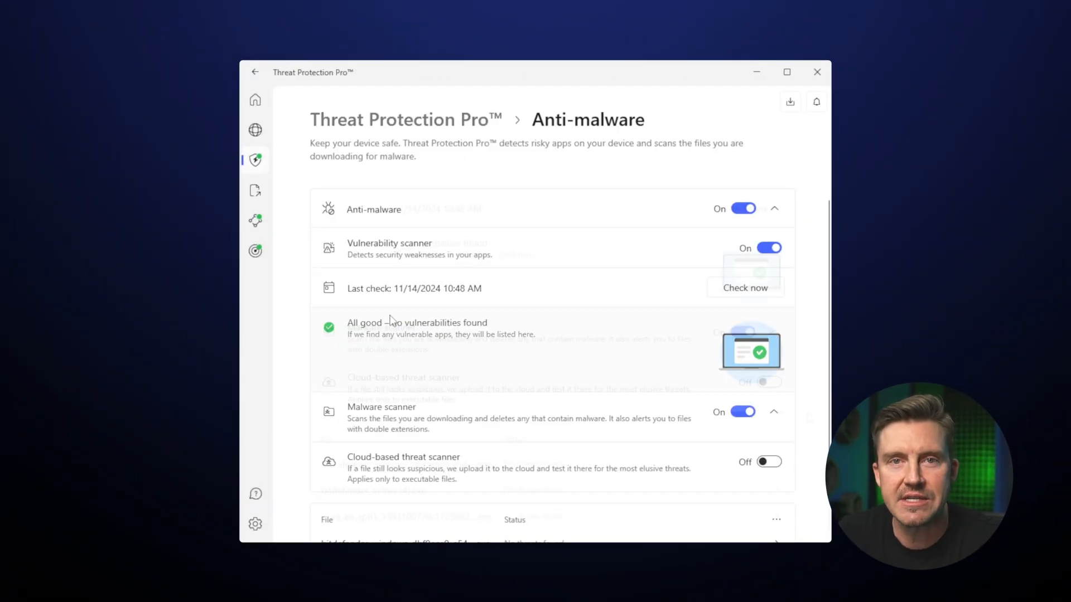
left_click(769, 462)
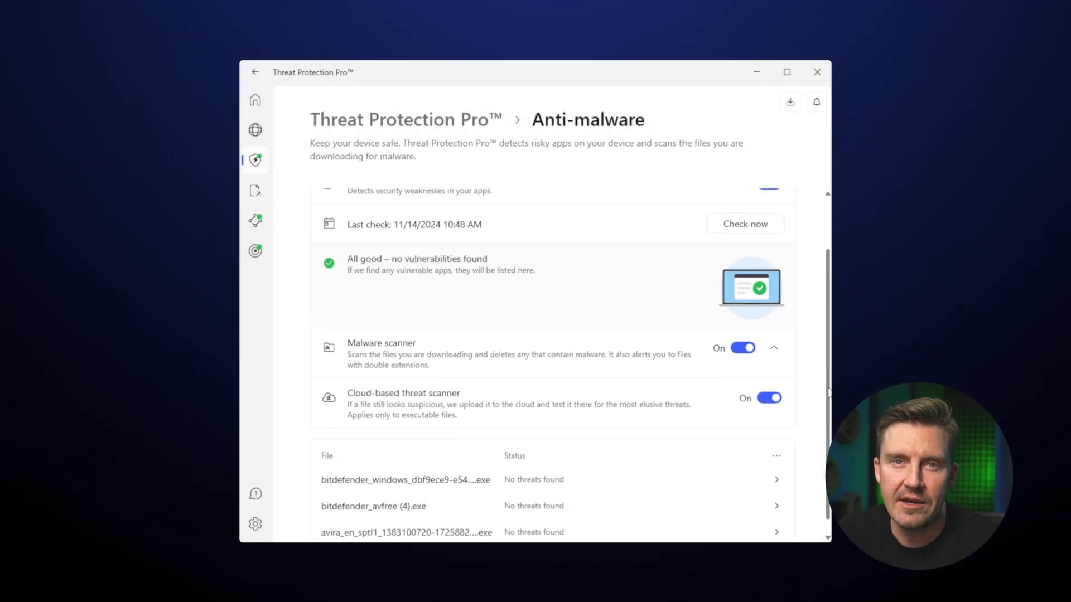
- Run a fresh vulnerability check, then switch the Vulnerability scanner off
scroll("up", 3)
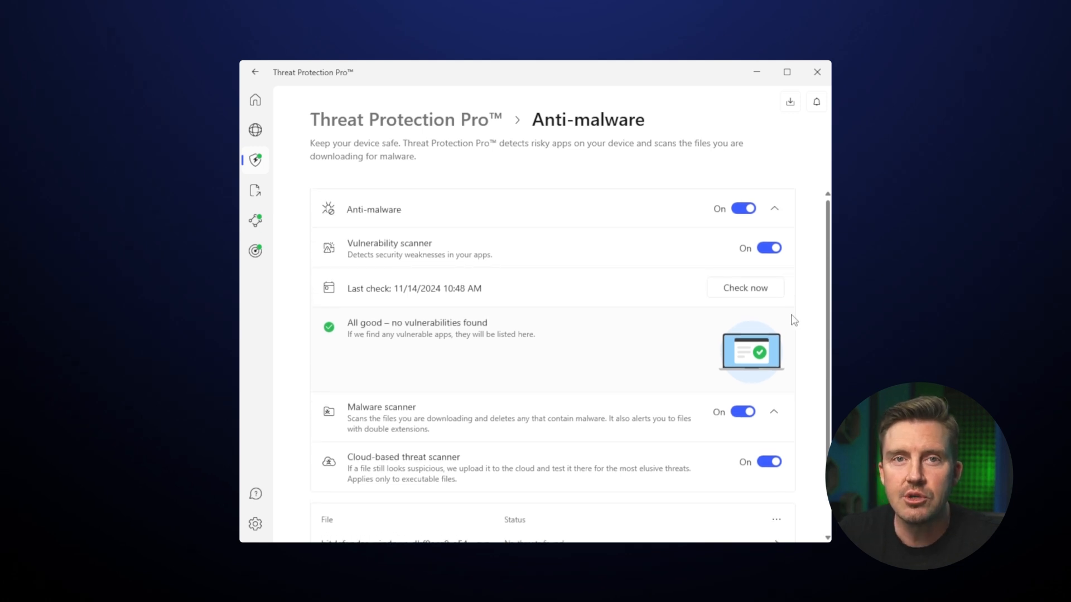
left_click(745, 288)
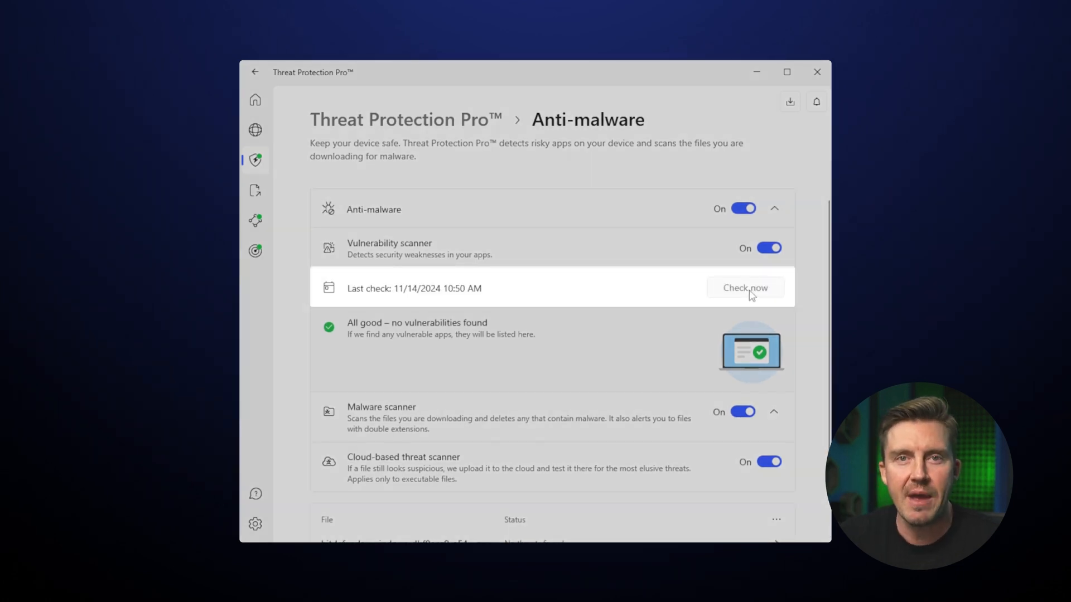
left_click(255, 99)
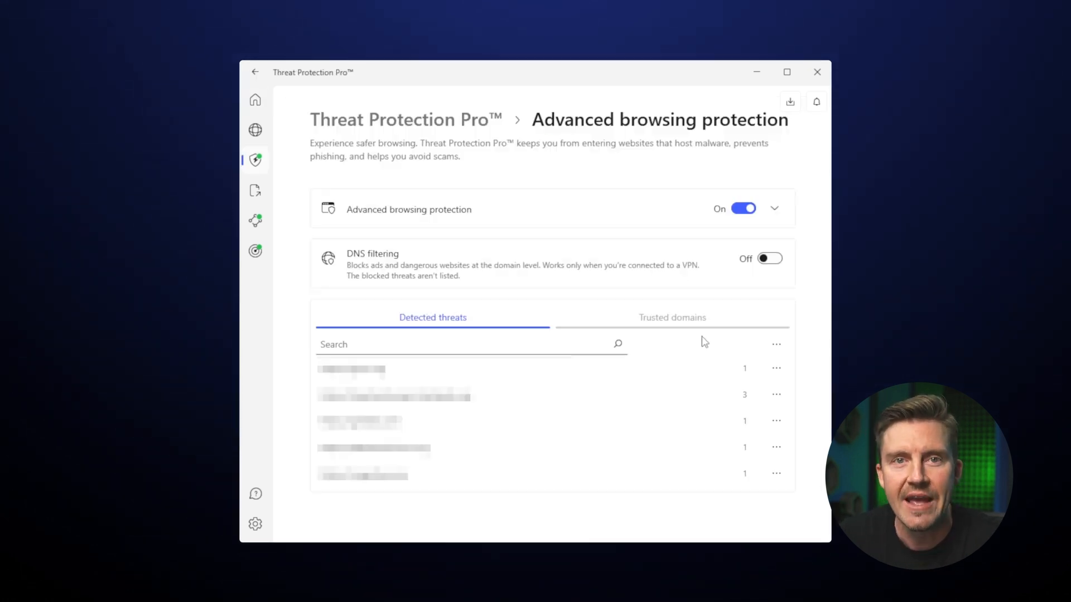
mouse_move(696, 323)
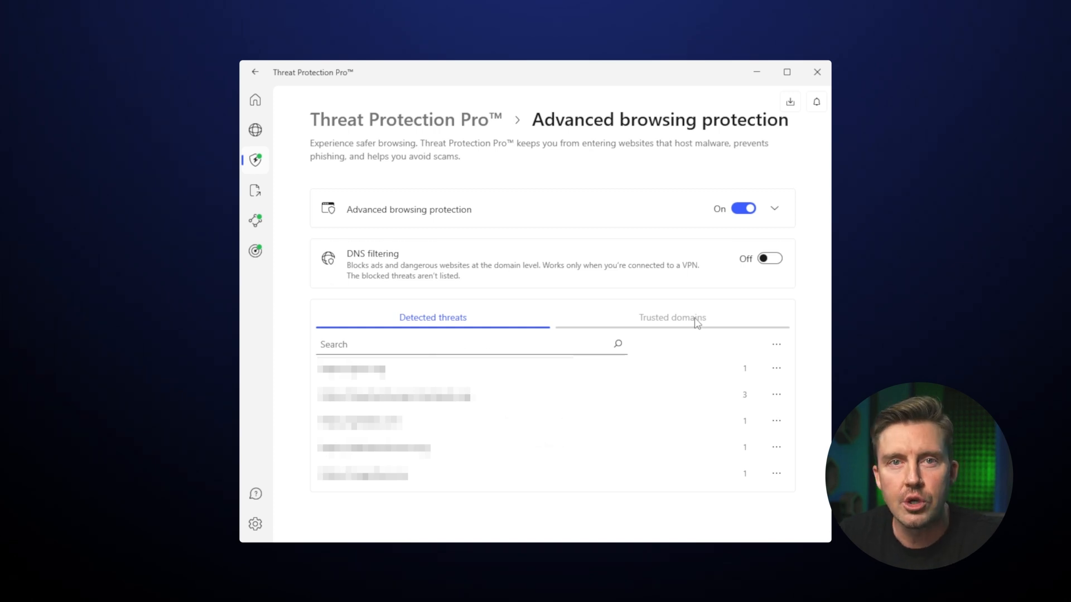
left_click(255, 160)
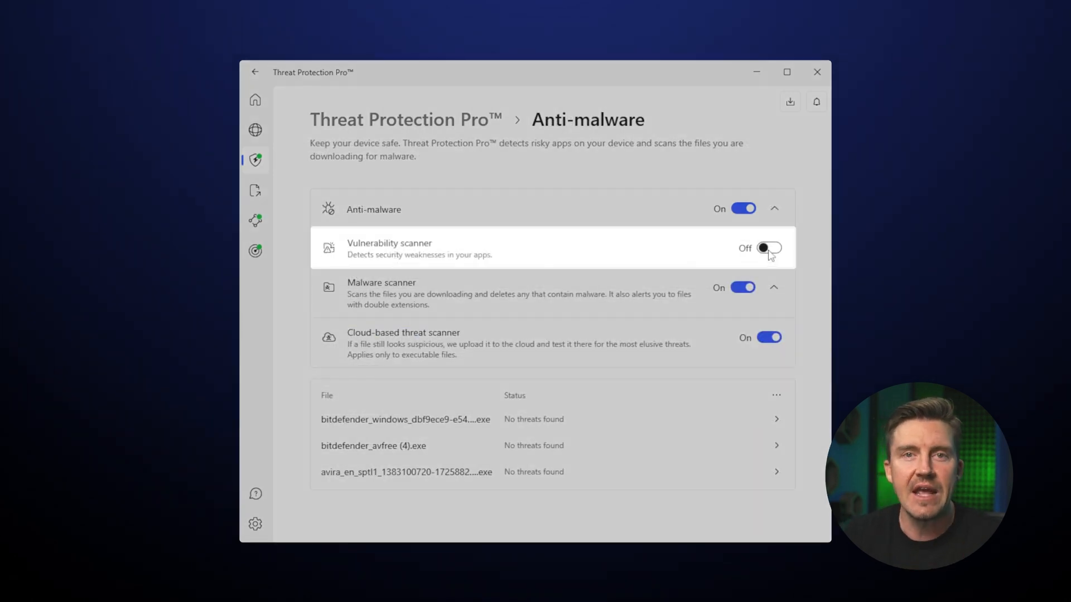
left_click(767, 247)
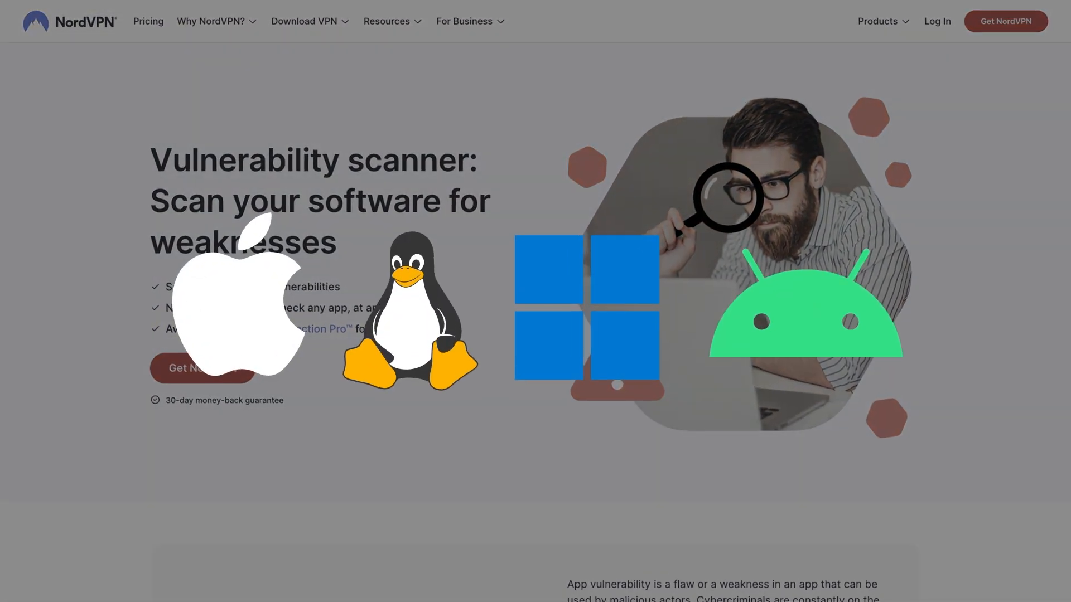
- Scroll the vulnerability scanner and no-logs pages down to the ChaCha20 glossary entry
scroll("down", 3)
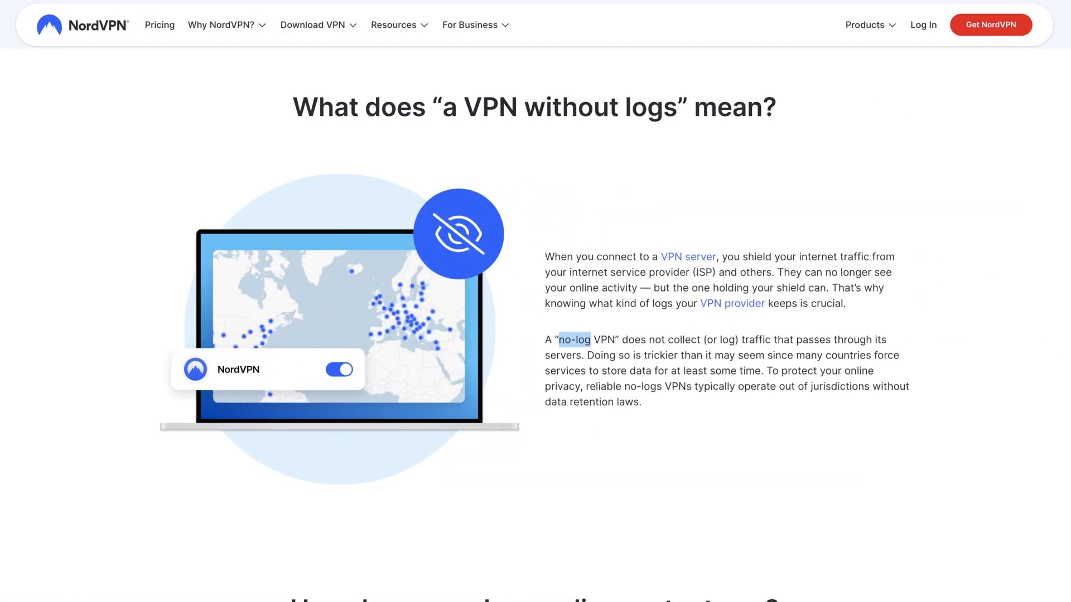
scroll("down", 3)
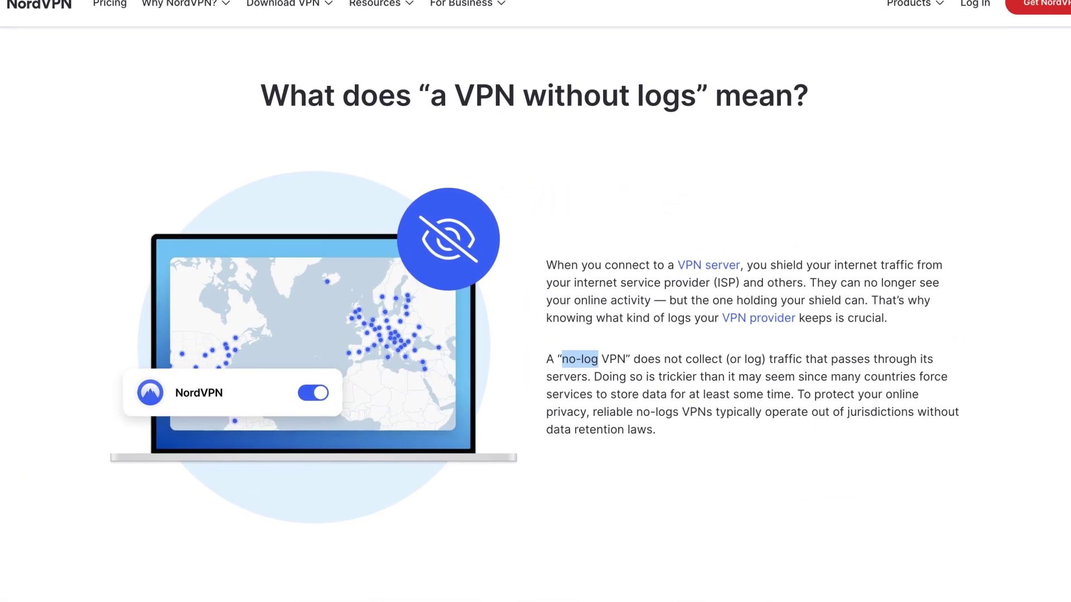
scroll("down", 3)
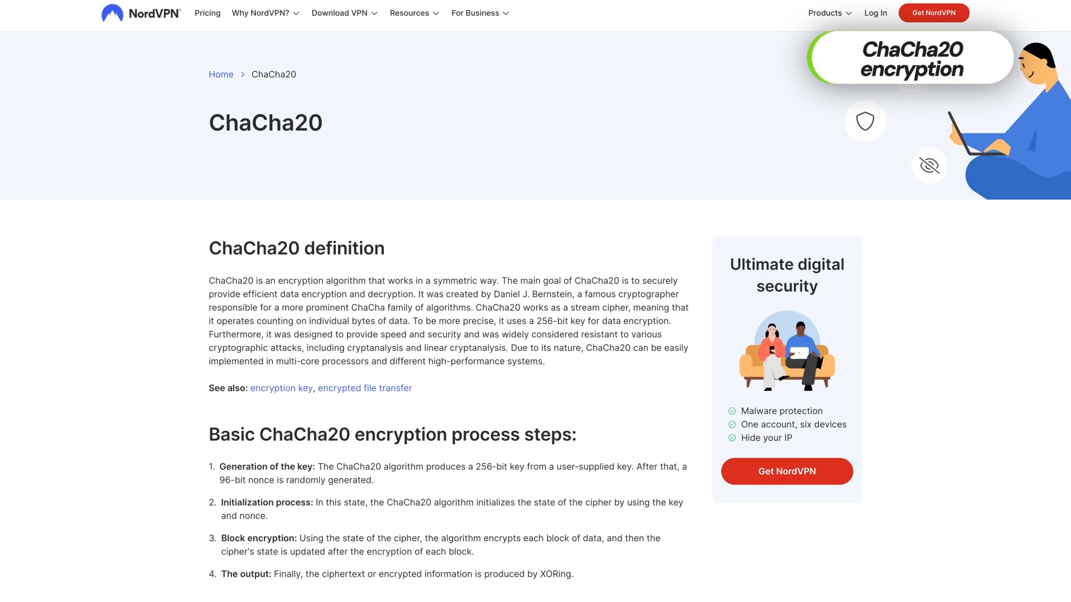
scroll("down", 3)
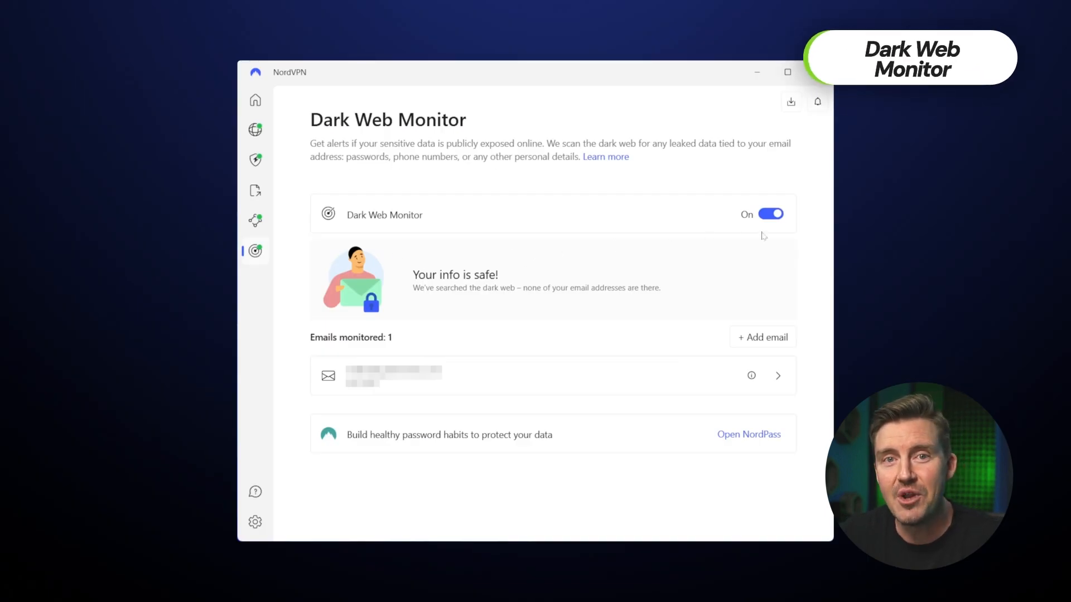
- View the monitored email's leak results, then browse the country list and expand Specialty servers
left_click(777, 376)
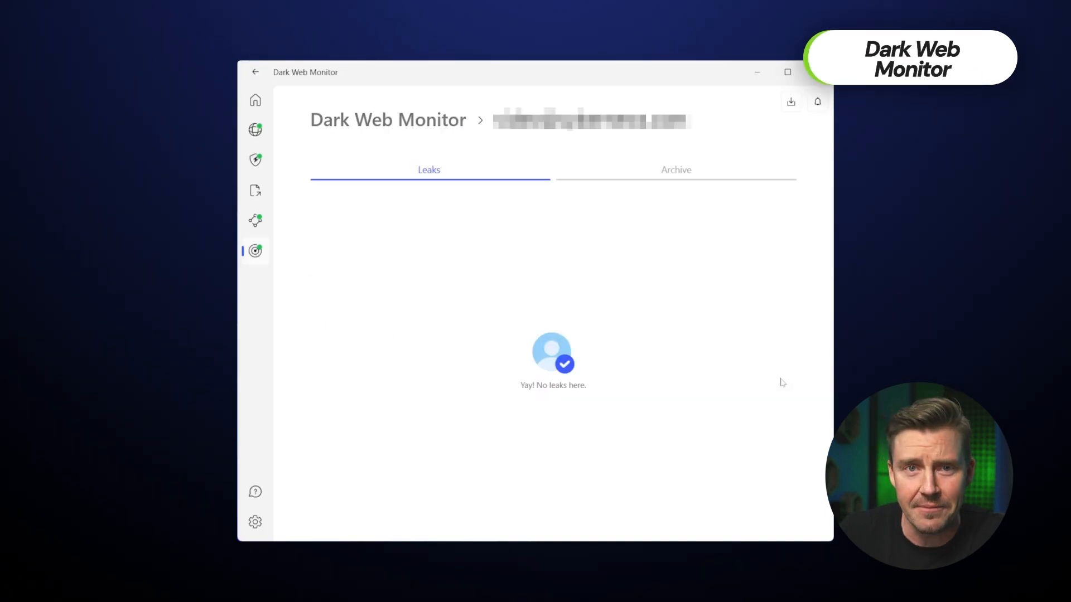
left_click(676, 445)
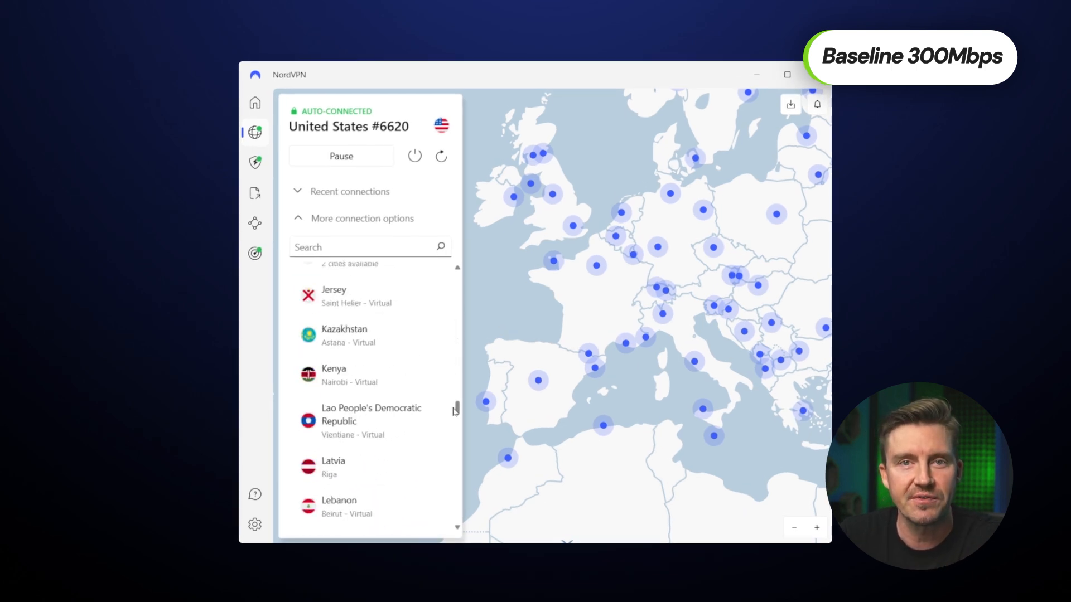
scroll("down", 3)
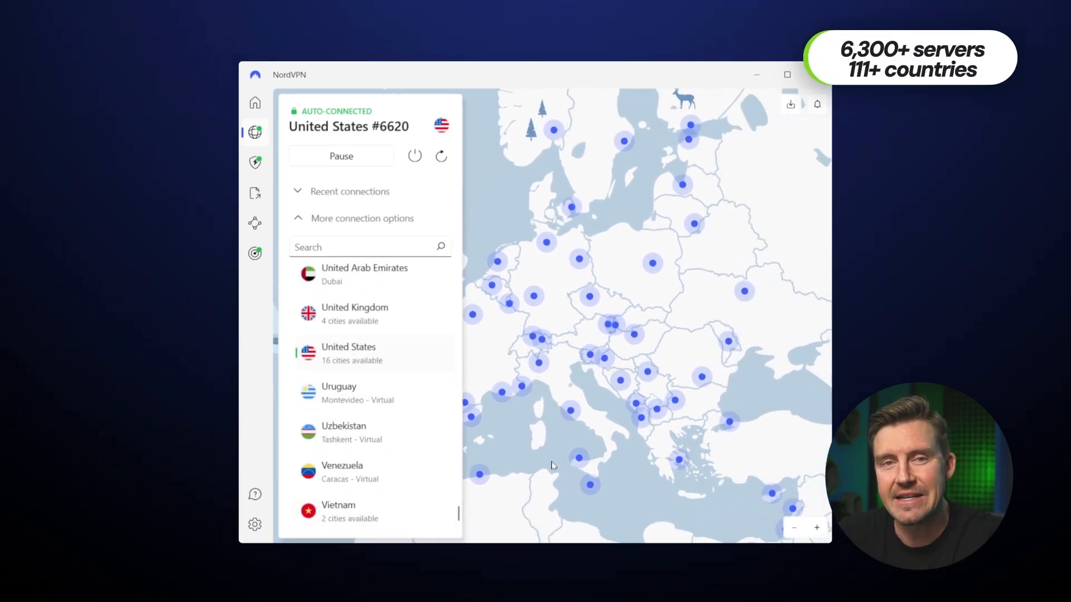
mouse_move(580, 260)
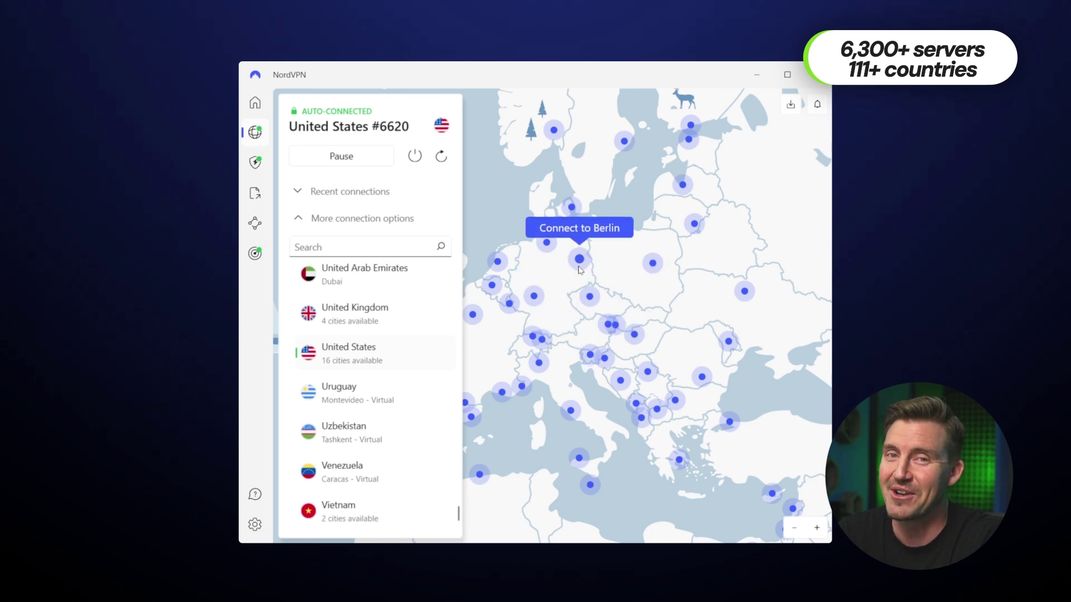
mouse_move(651, 321)
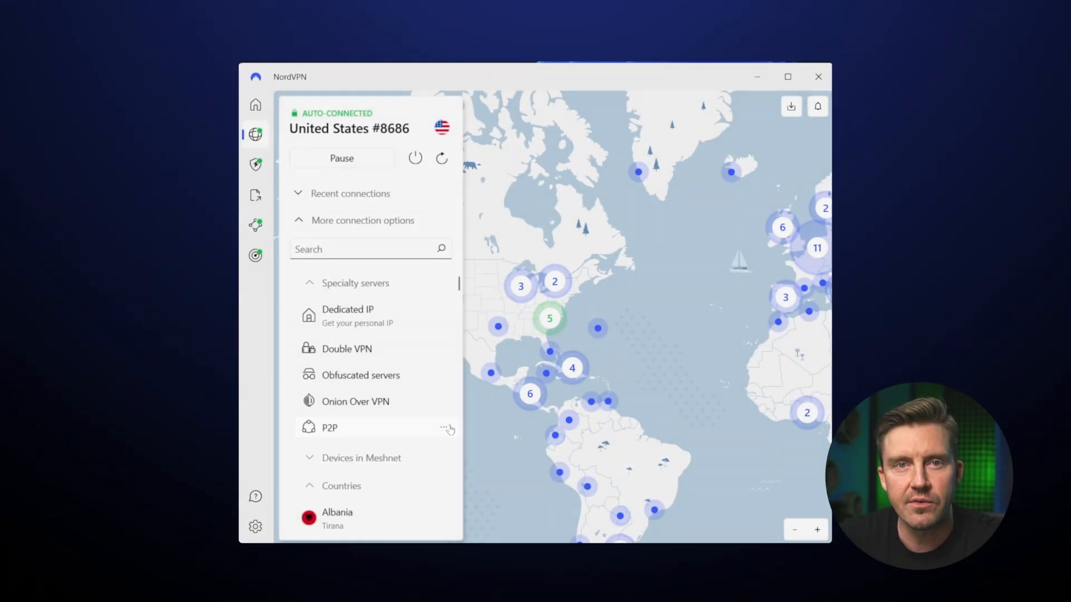
left_click(330, 427)
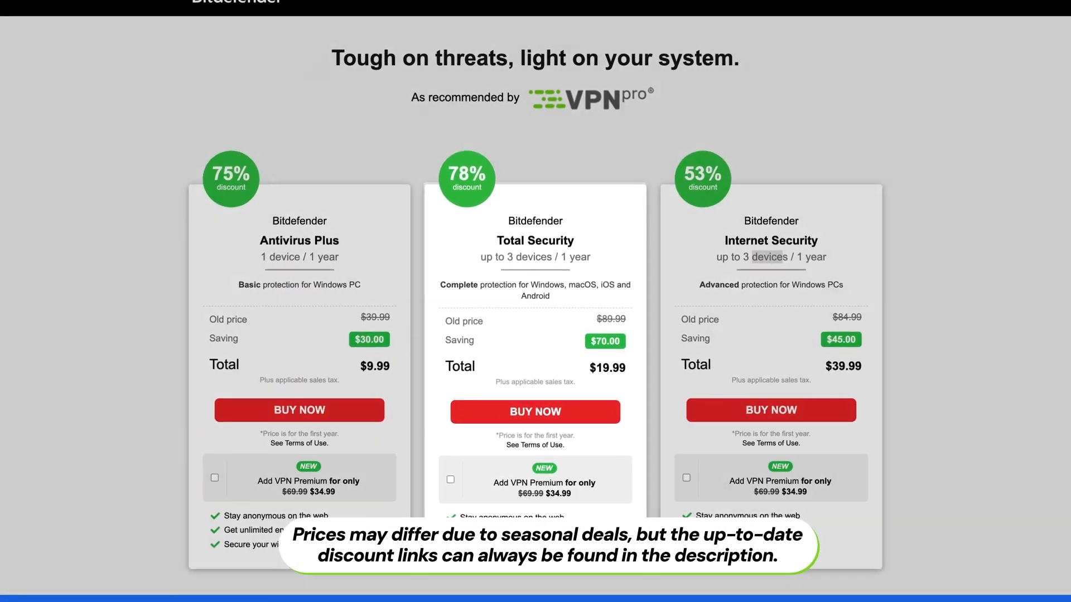
- Compare the pricing plans and choose Norton 360 Deluxe at $49.99 first year
scroll("down", 3)
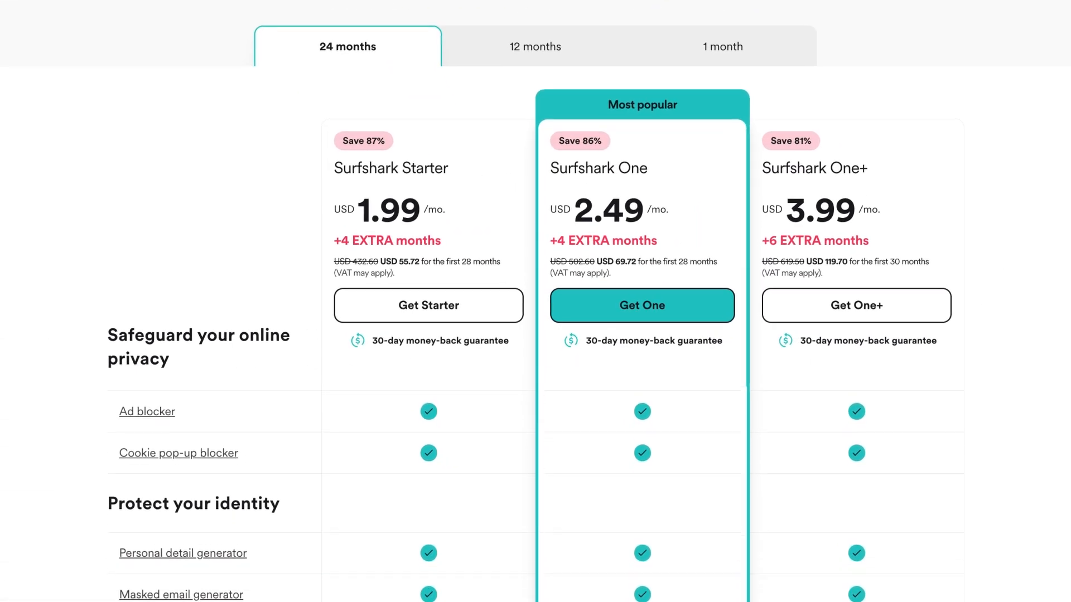
scroll("down", 3)
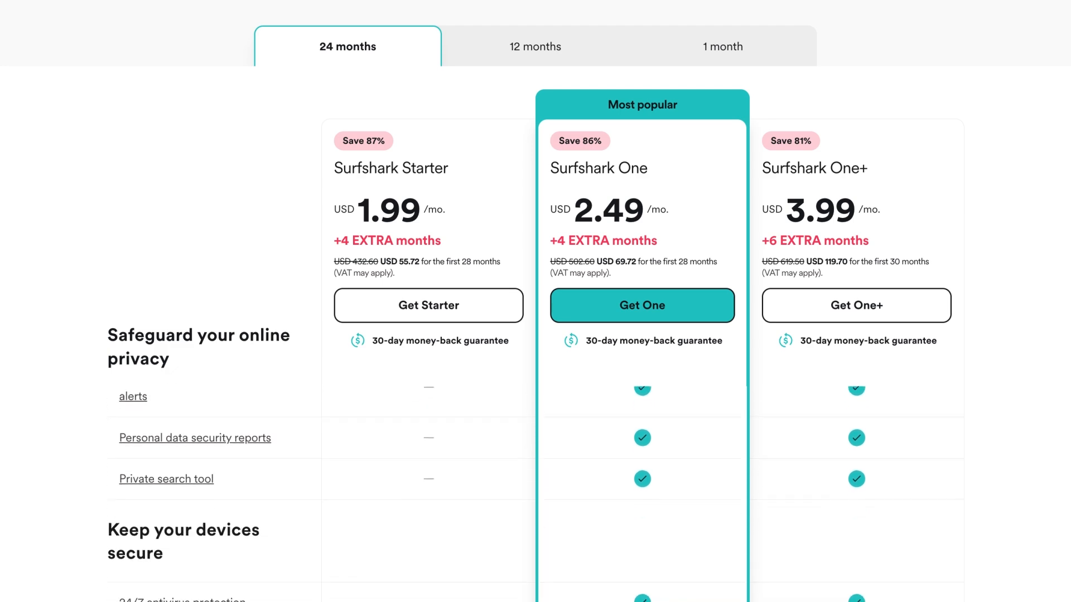
scroll("down", 3)
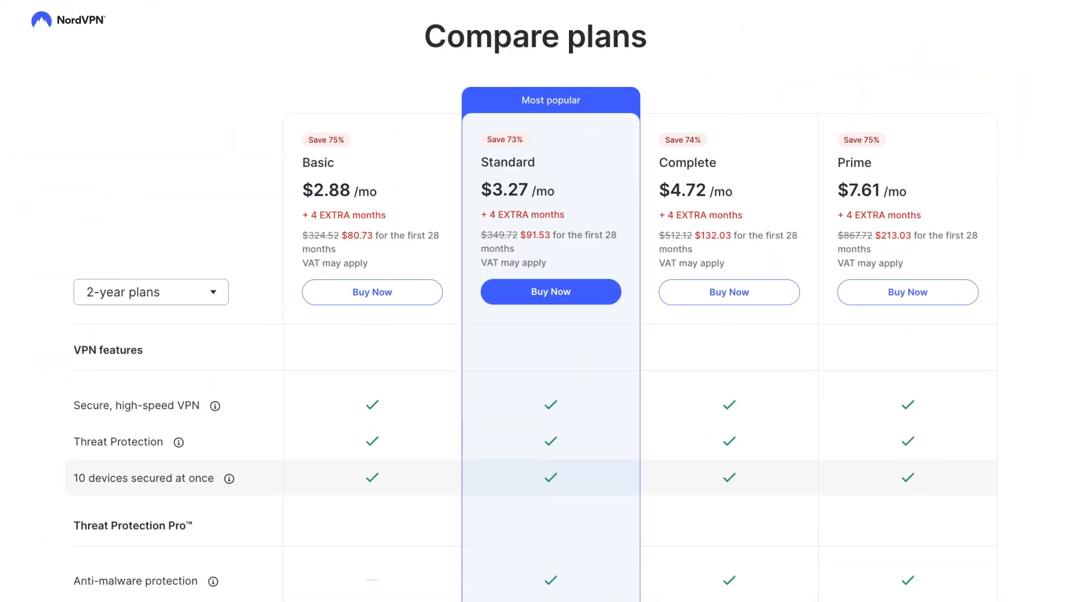
scroll("down", 3)
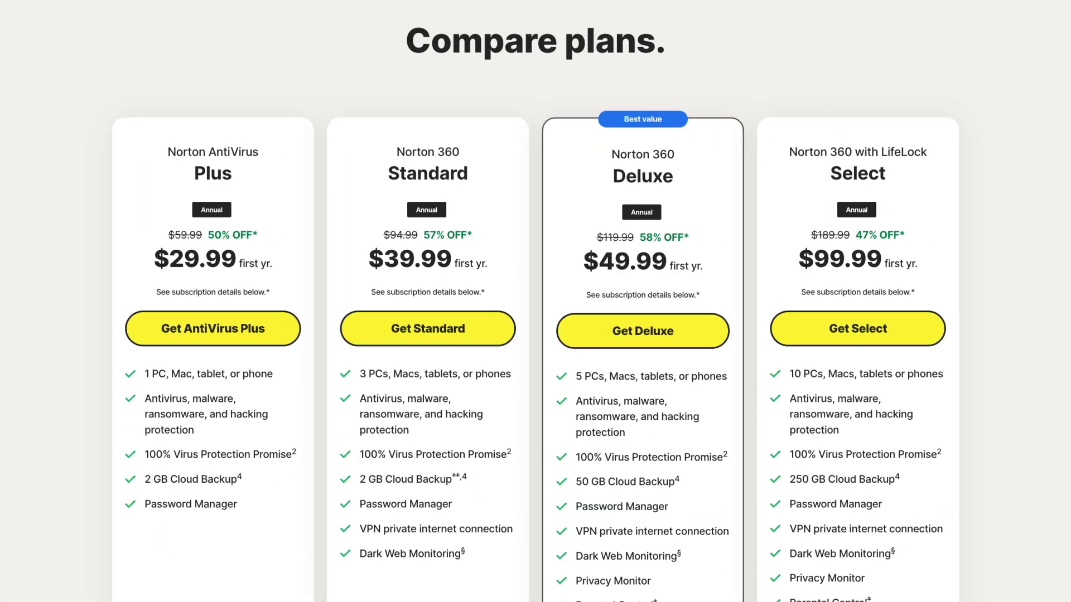
scroll("down", 3)
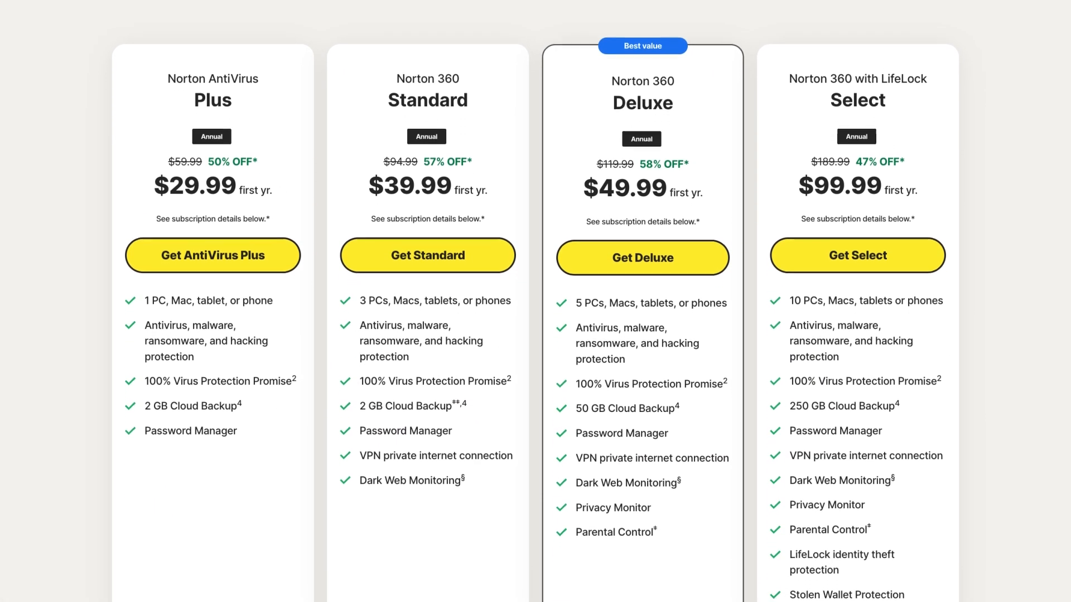
left_click(641, 258)
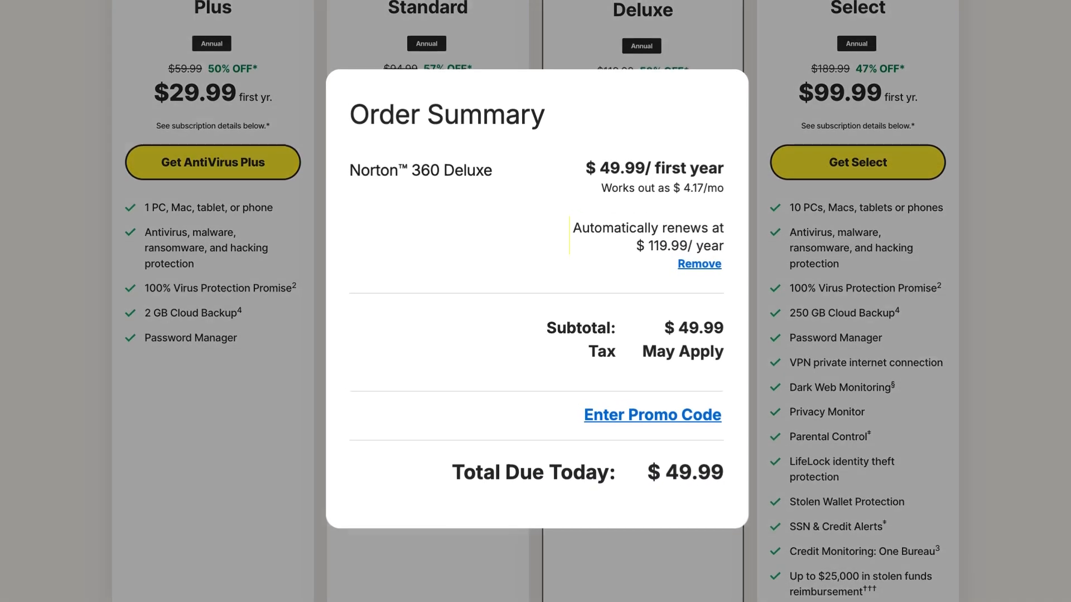